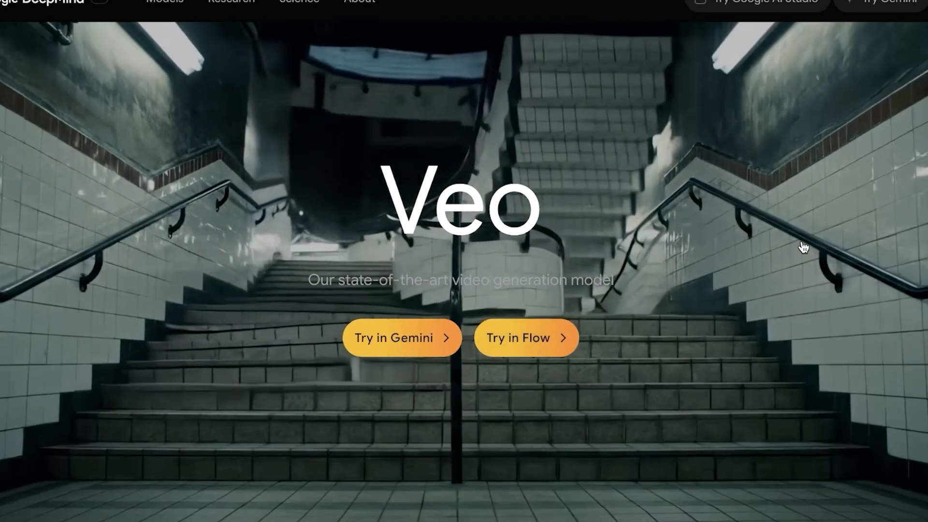
# From the Veo 3 section of the page, launch Flow via 'Try in Flow'.
pyautogui.scroll(-3)
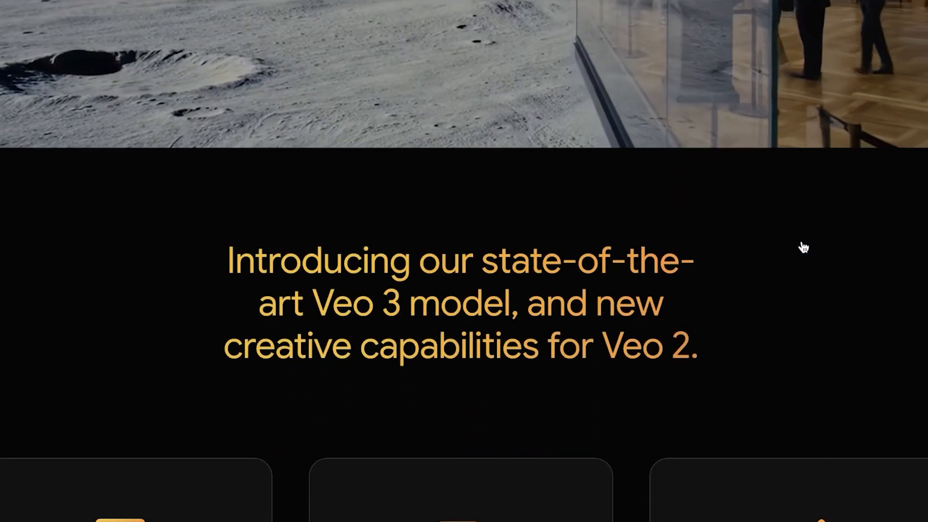
pyautogui.scroll(-3)
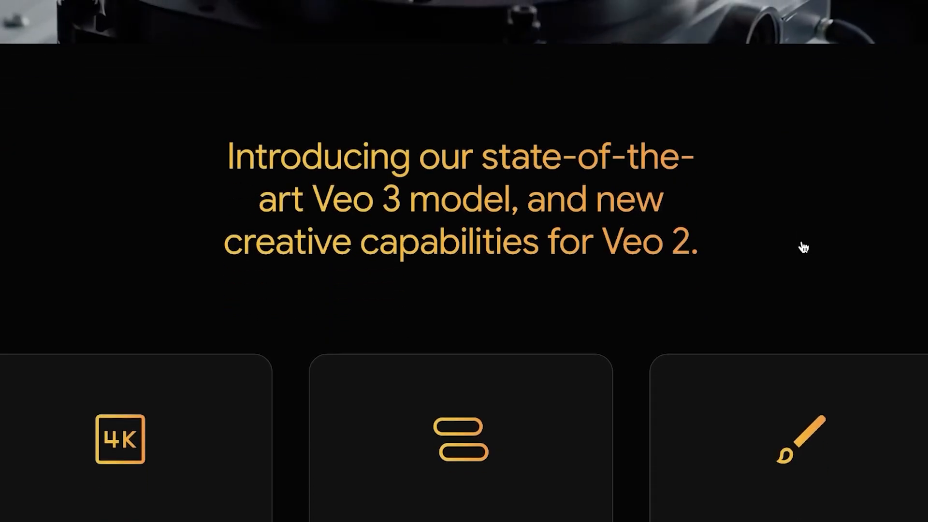
pyautogui.scroll(-3)
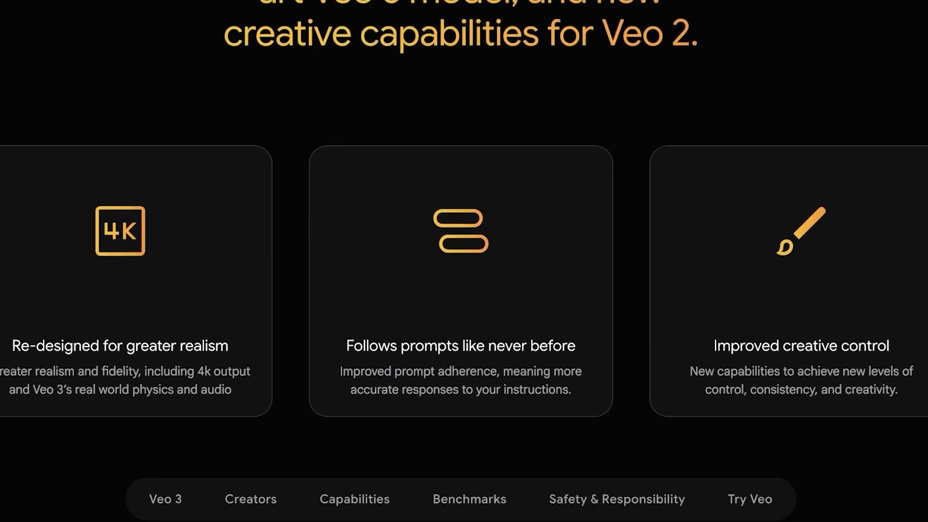
pyautogui.click(165, 499)
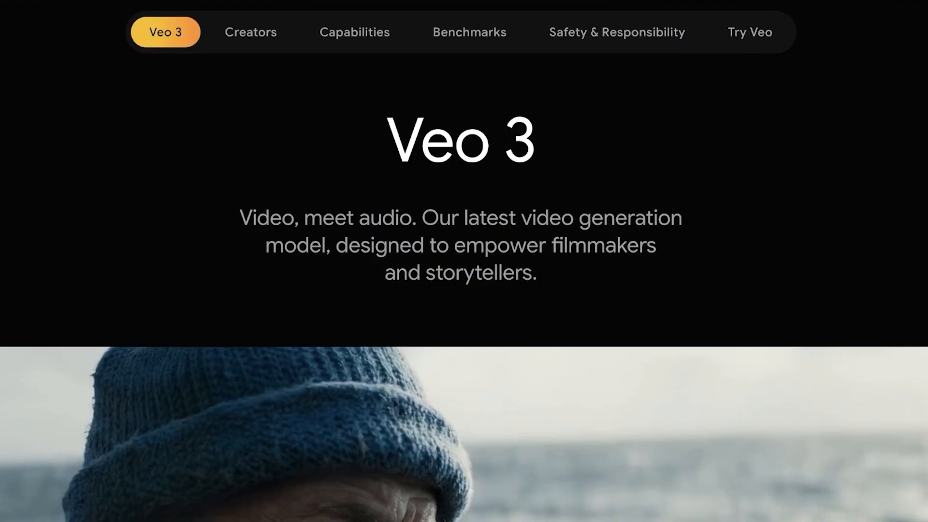
pyautogui.scroll(-3)
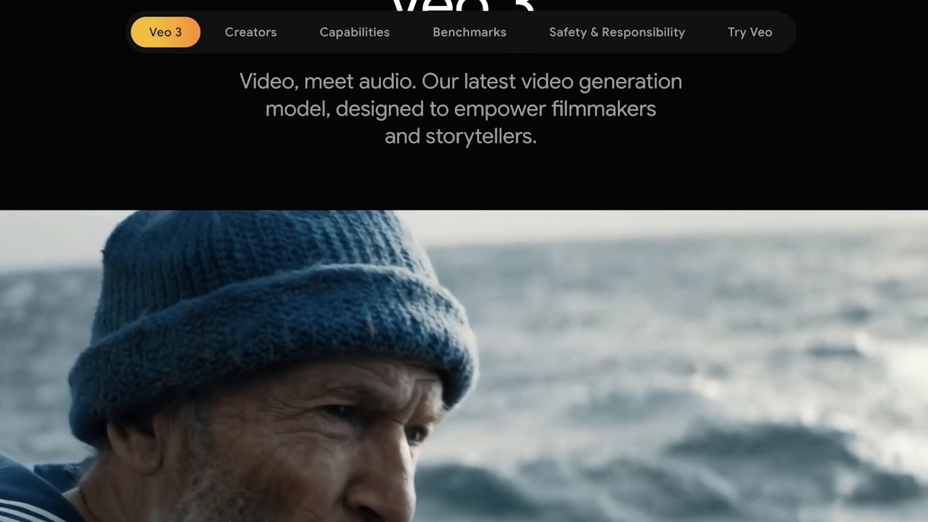
pyautogui.scroll(-3)
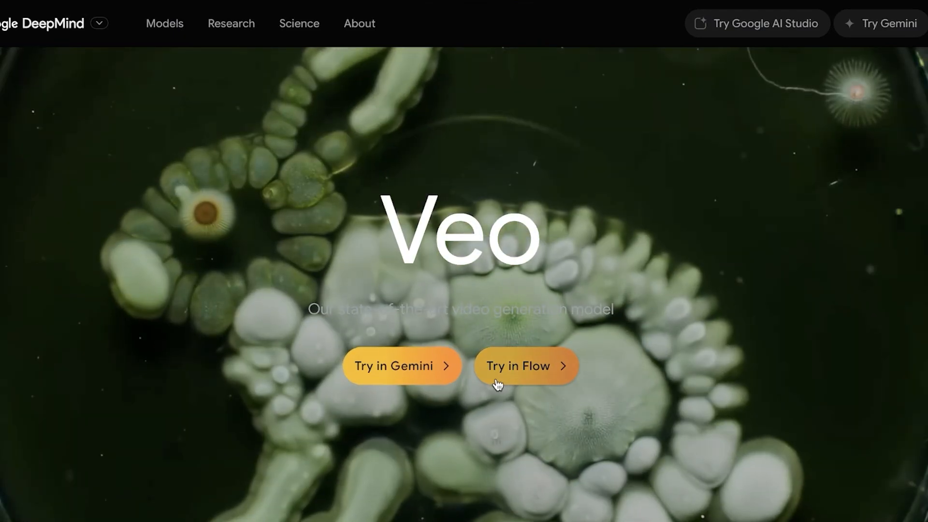
pyautogui.click(518, 366)
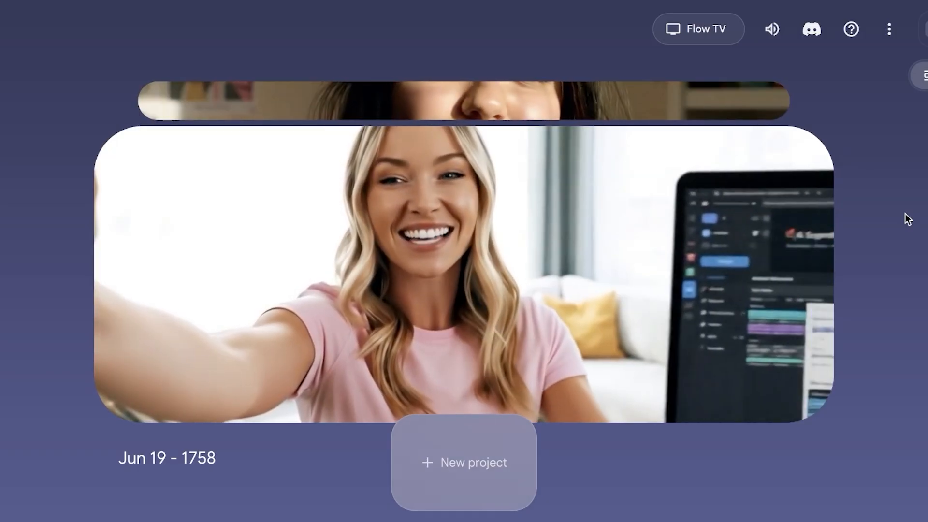
# Create a new project, try Frames to Video, then settle on Text to Video mode.
pyautogui.click(463, 462)
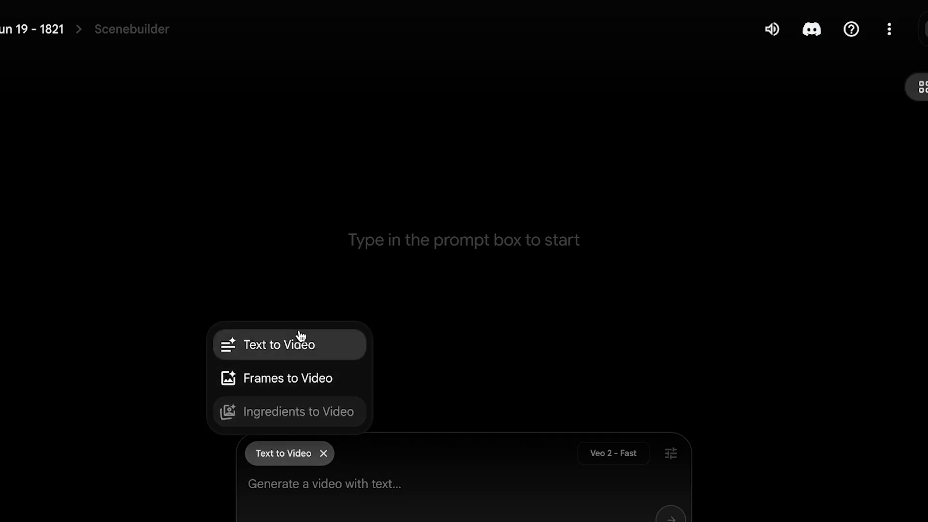
pyautogui.moveTo(301, 358)
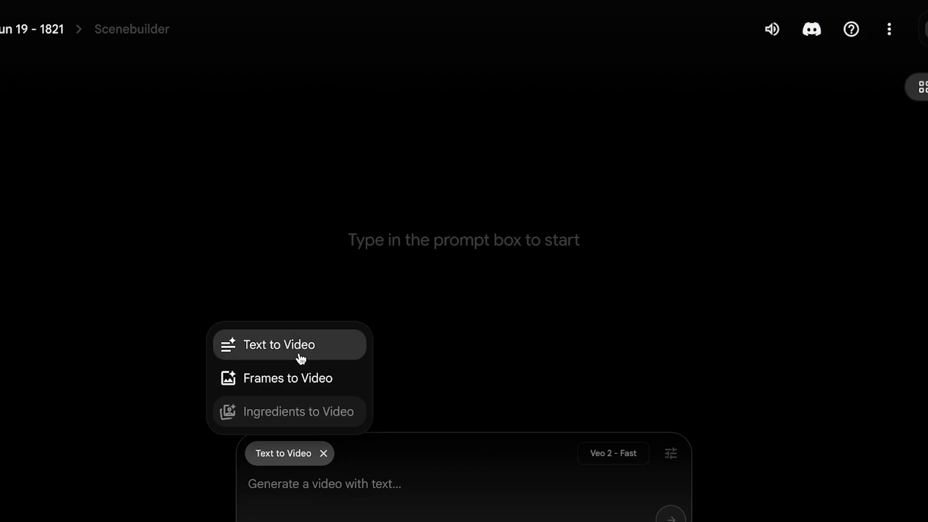
pyautogui.click(289, 378)
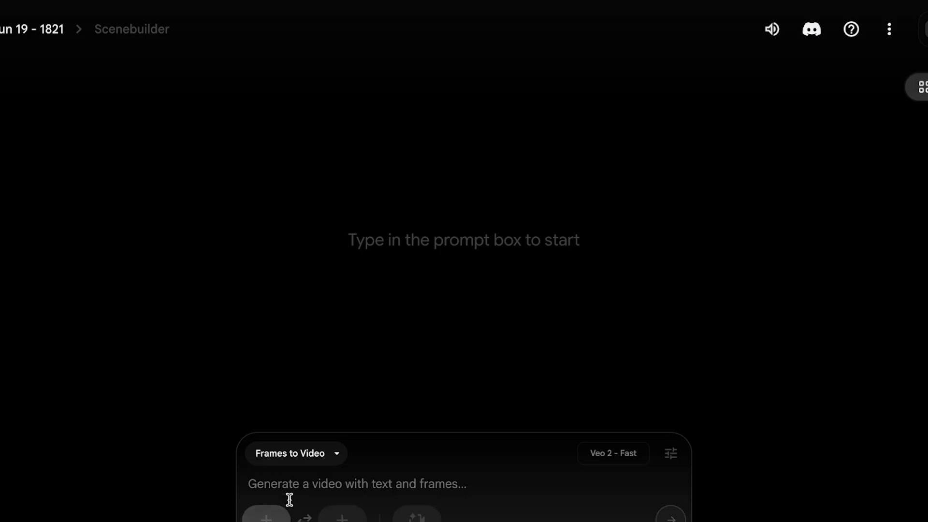
pyautogui.click(295, 452)
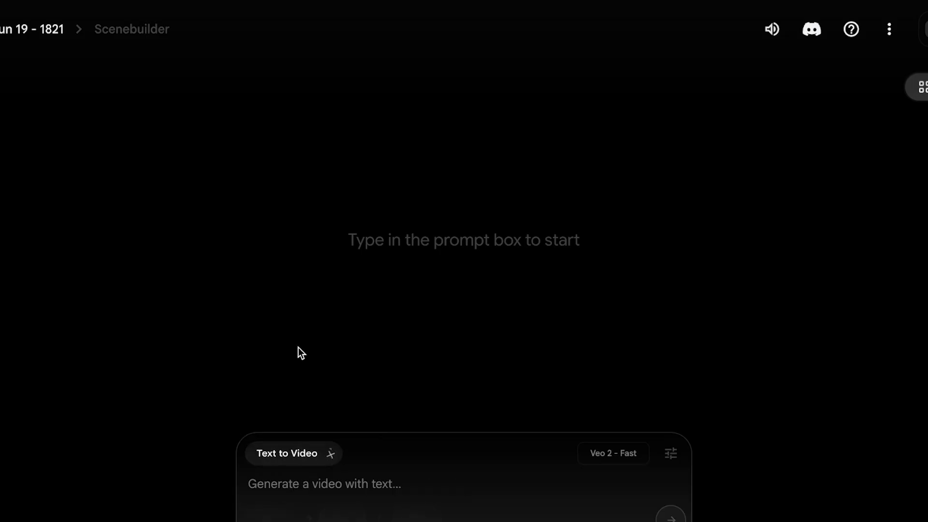
# Choose 'Veo 3 - Fast (Text to Video)' as the generation model in settings.
pyautogui.click(670, 453)
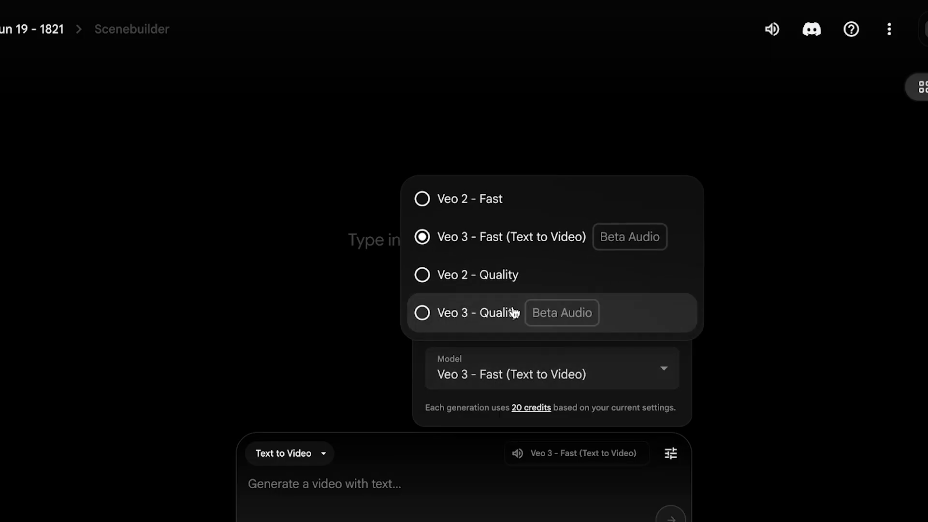
pyautogui.moveTo(495, 263)
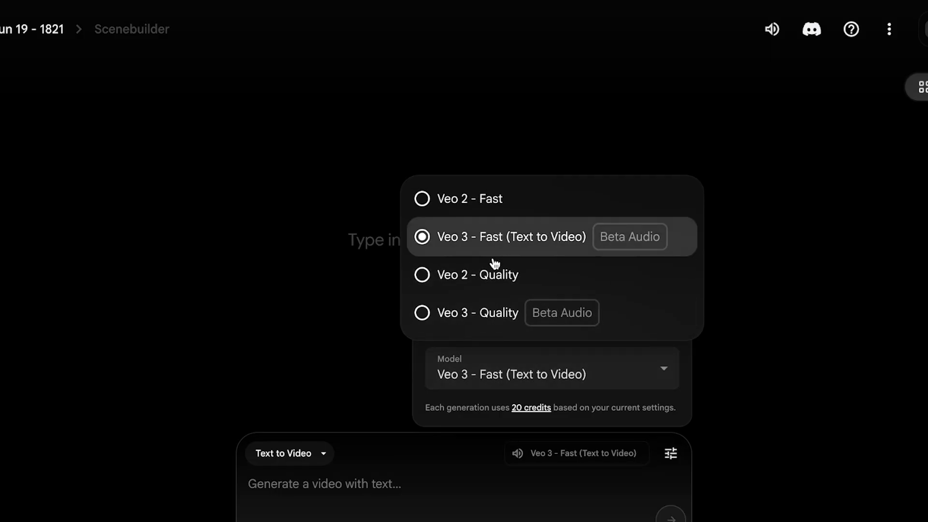
pyautogui.moveTo(479, 313)
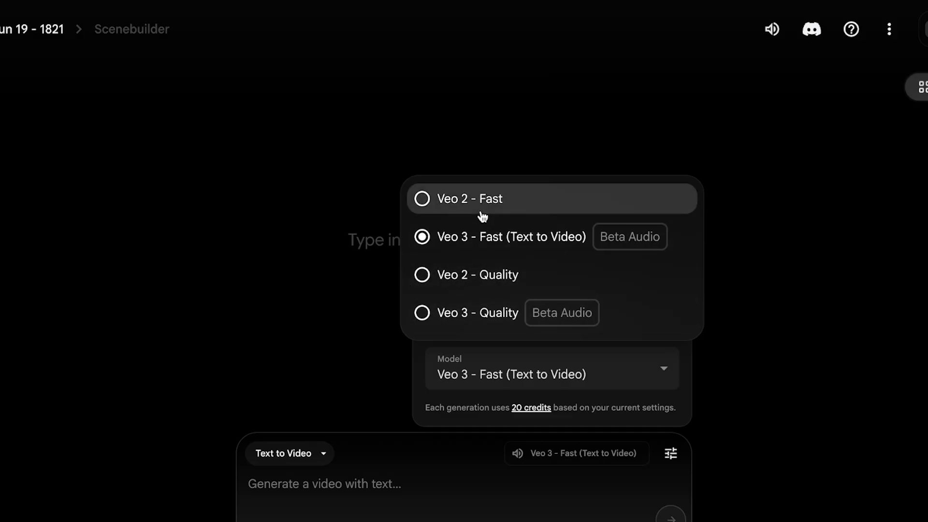
pyautogui.click(466, 198)
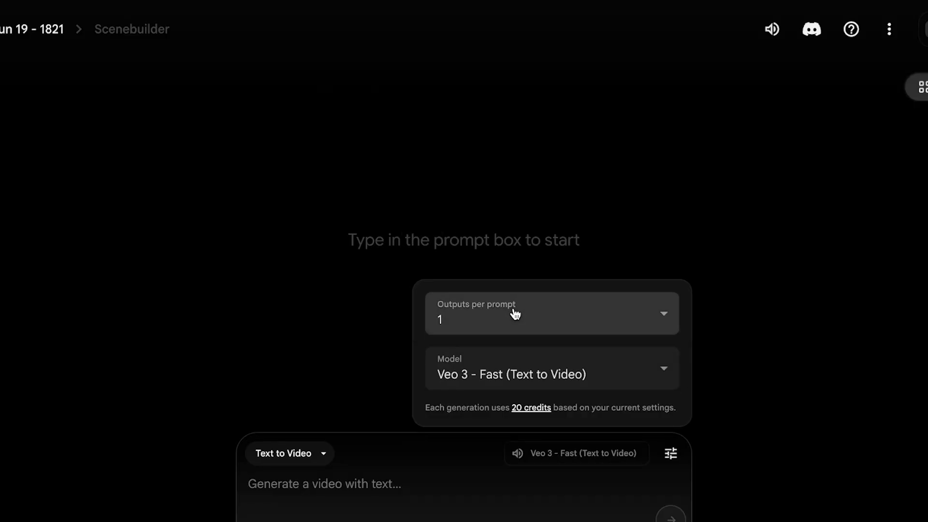
pyautogui.click(325, 483)
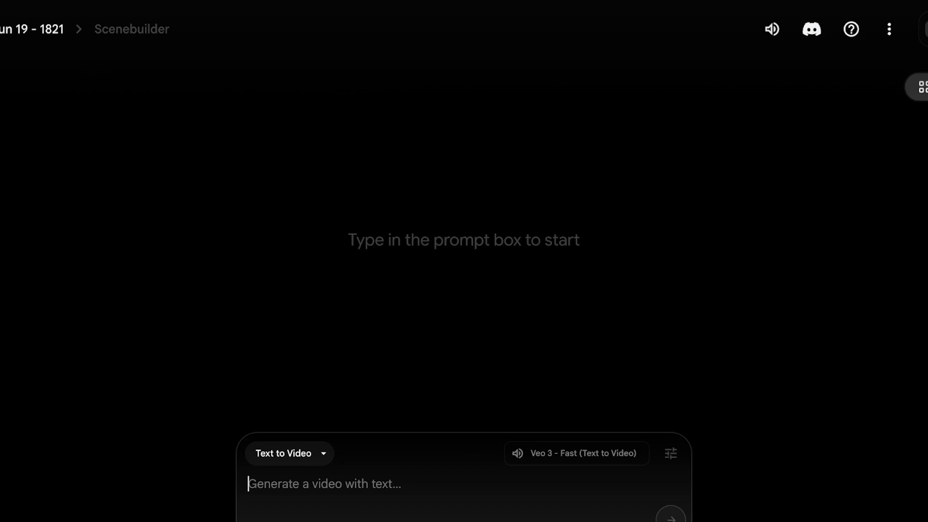
# Write the prompt: portrait YouTube Shorts, top 3 places to visit, including Paris and the Great Wall of China.
pyautogui.write('c')
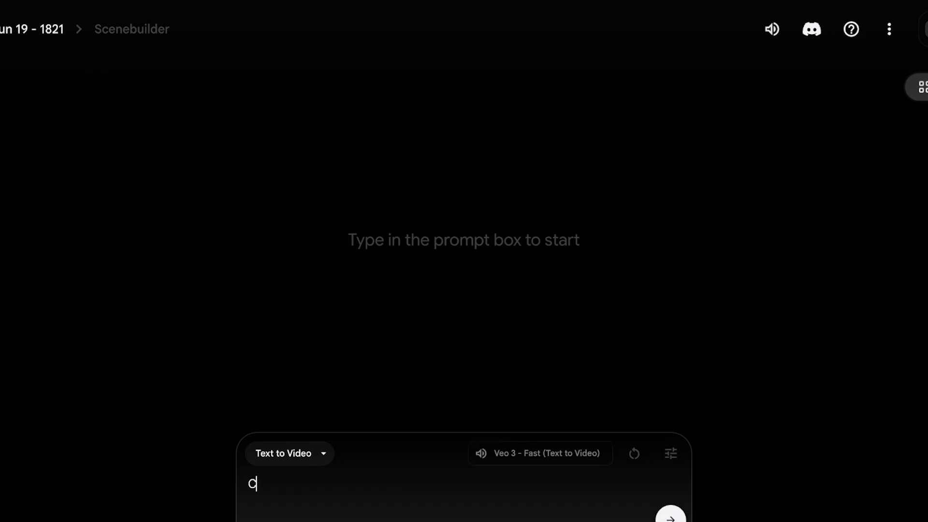
pyautogui.write('Create a potrari')
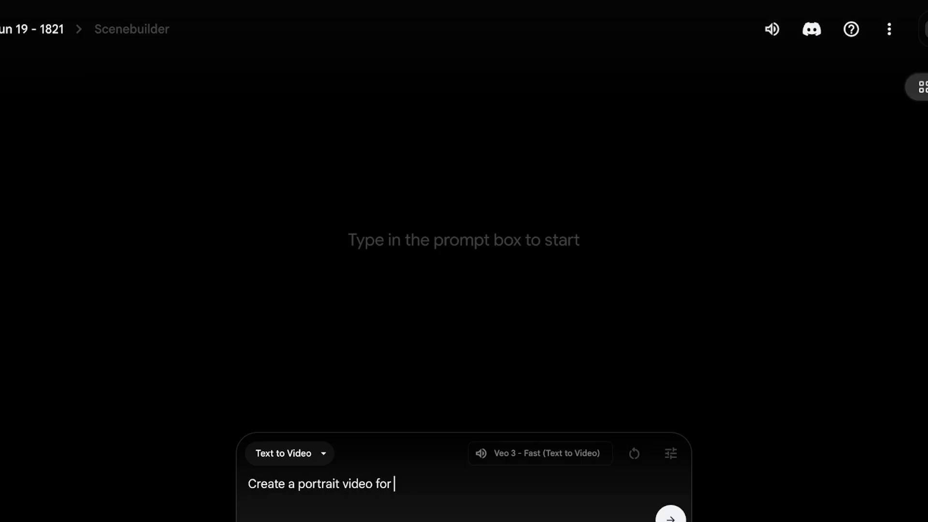
pyautogui.write('youtube short')
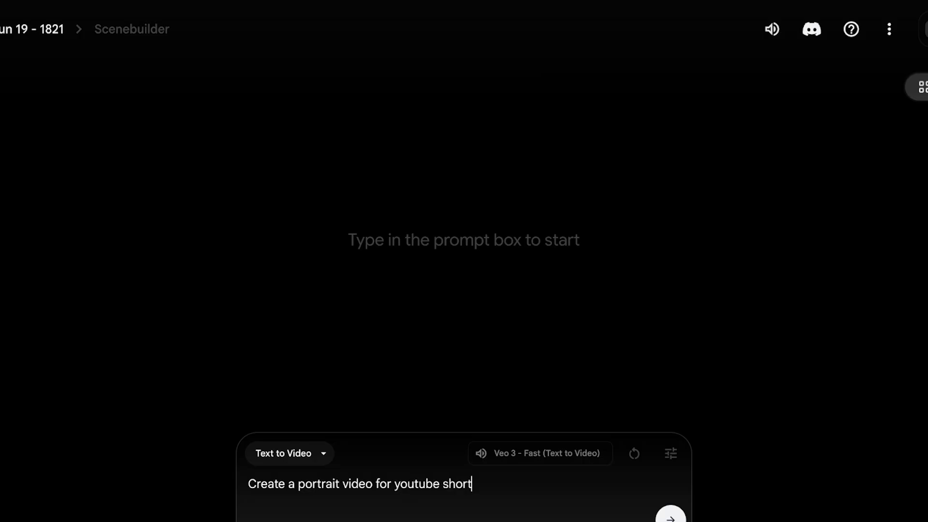
pyautogui.write('s. Top 3 places to s')
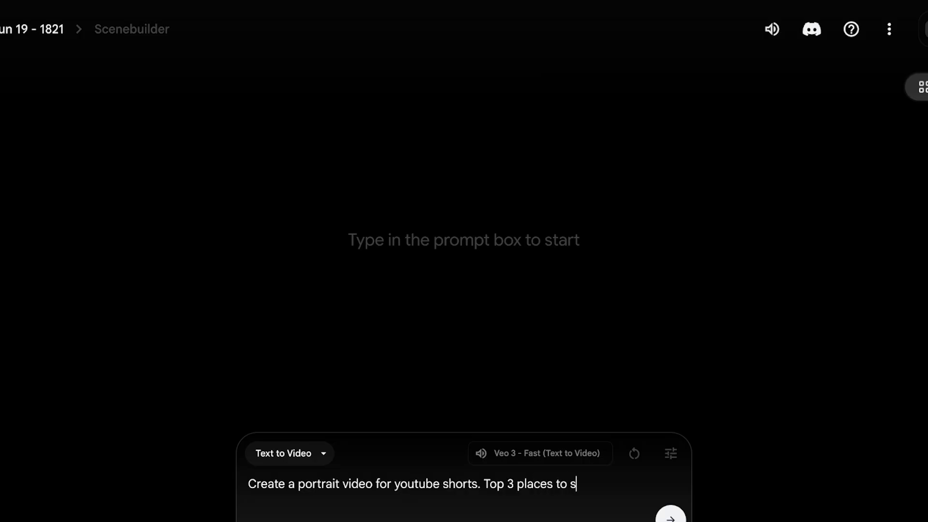
pyautogui.write('isit, include')
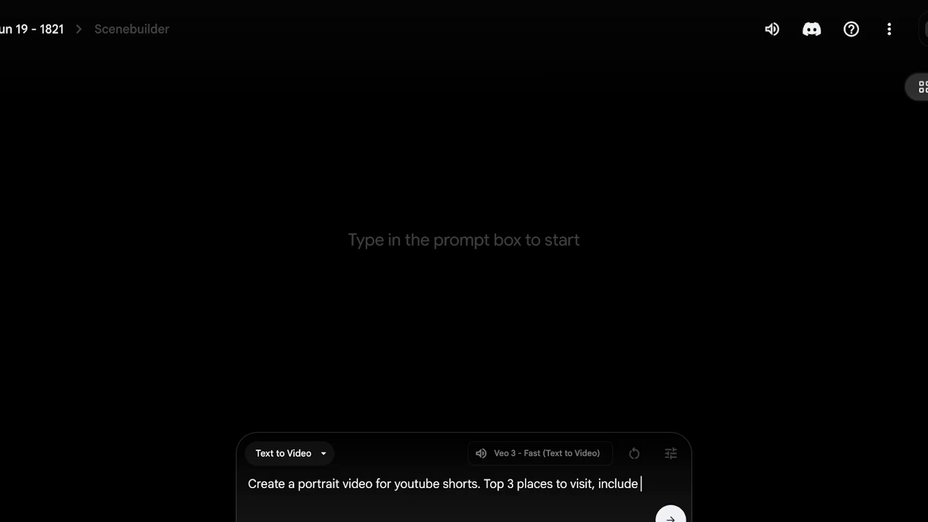
pyautogui.write('paris,')
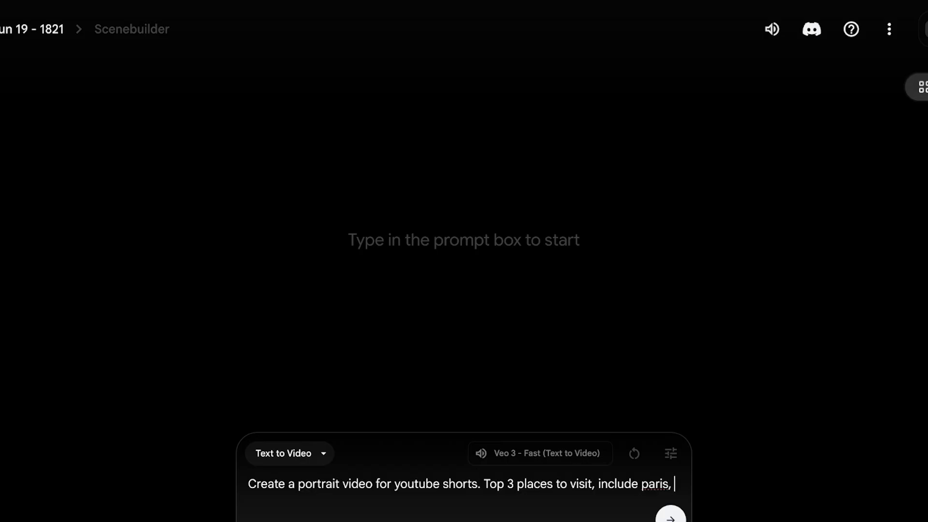
pyautogui.write('the great wall of china and one')
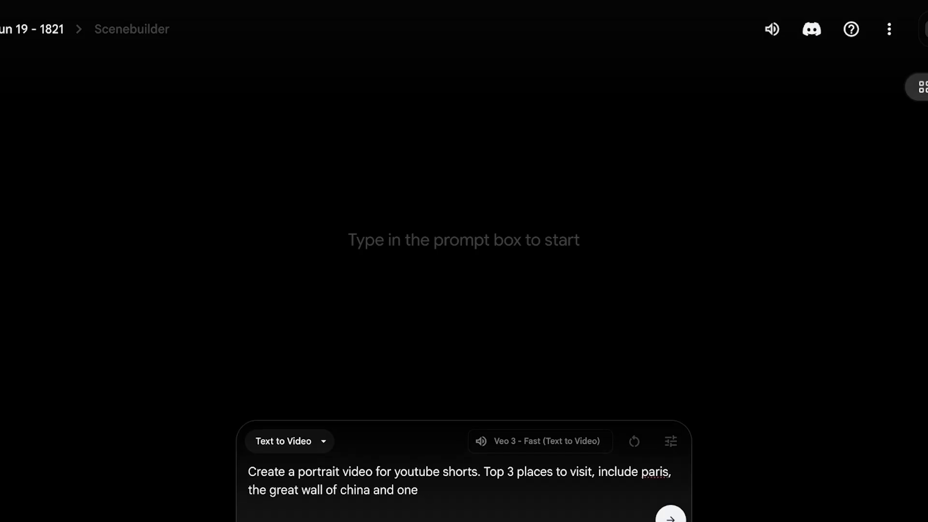
pyautogui.press('Backspace')
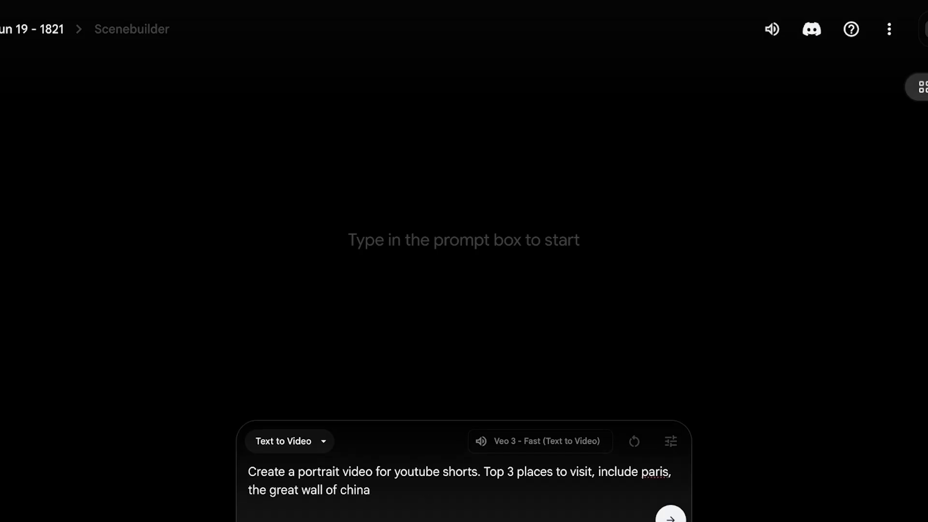
pyautogui.write('.')
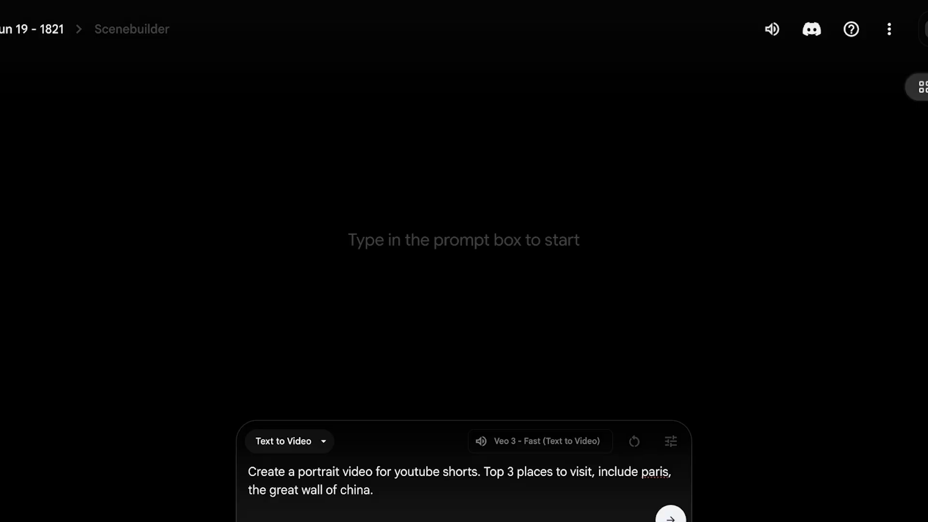
pyautogui.click(373, 489)
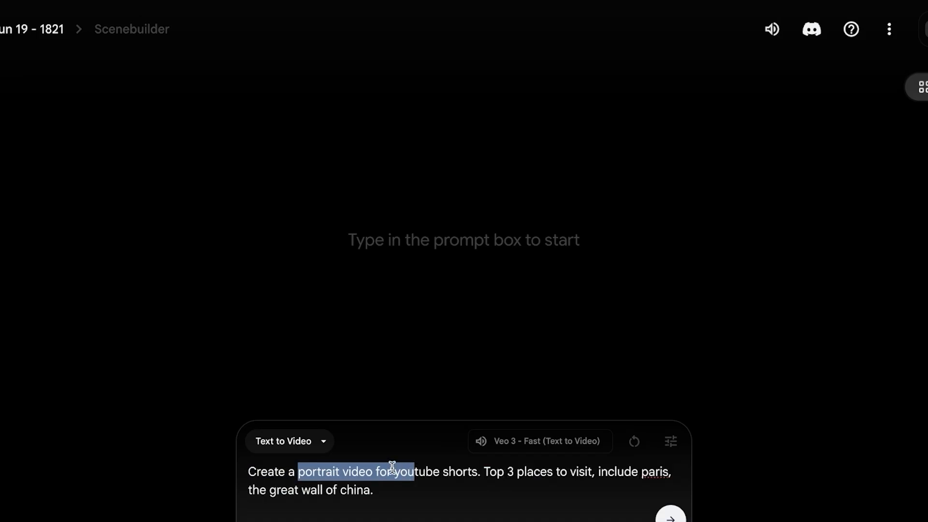
# Submit the prompt to generate the vertical Shorts clip.
pyautogui.click(668, 516)
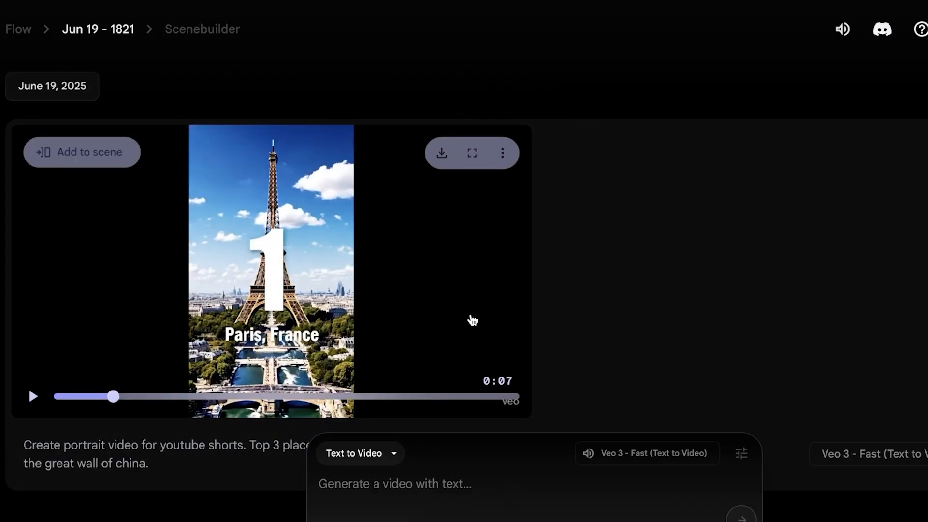
pyautogui.scroll(-3)
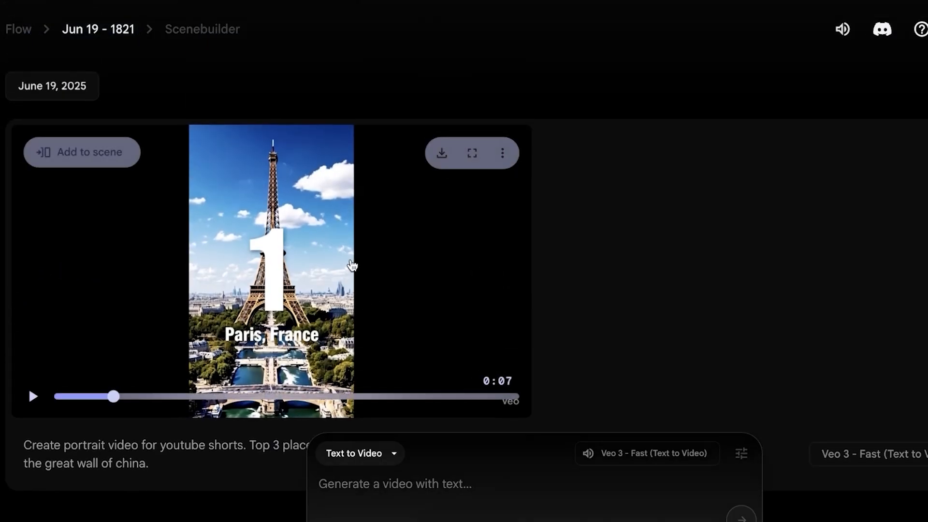
pyautogui.scroll(3)
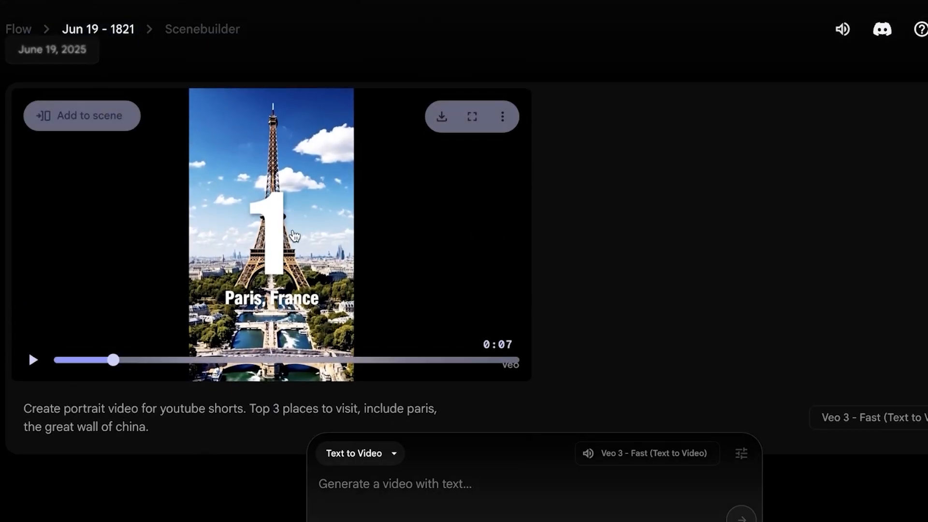
pyautogui.moveTo(310, 226)
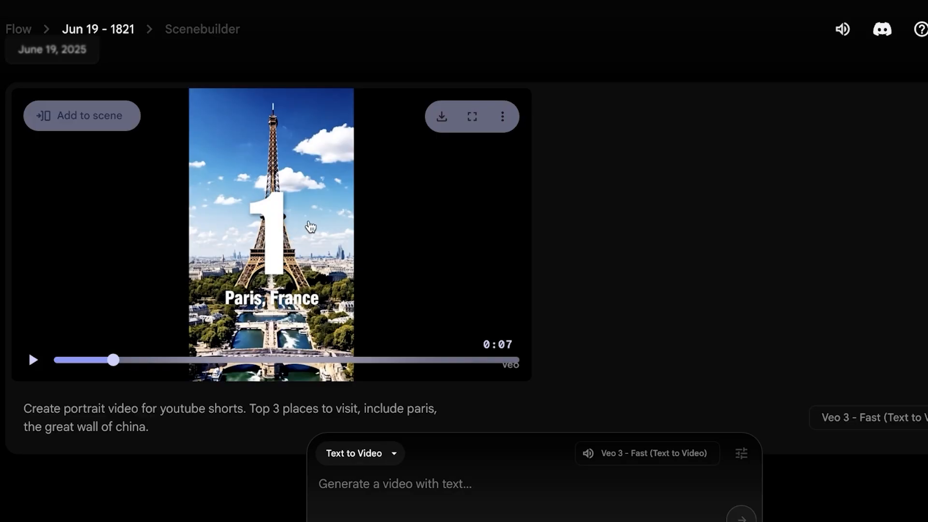
pyautogui.moveTo(315, 234)
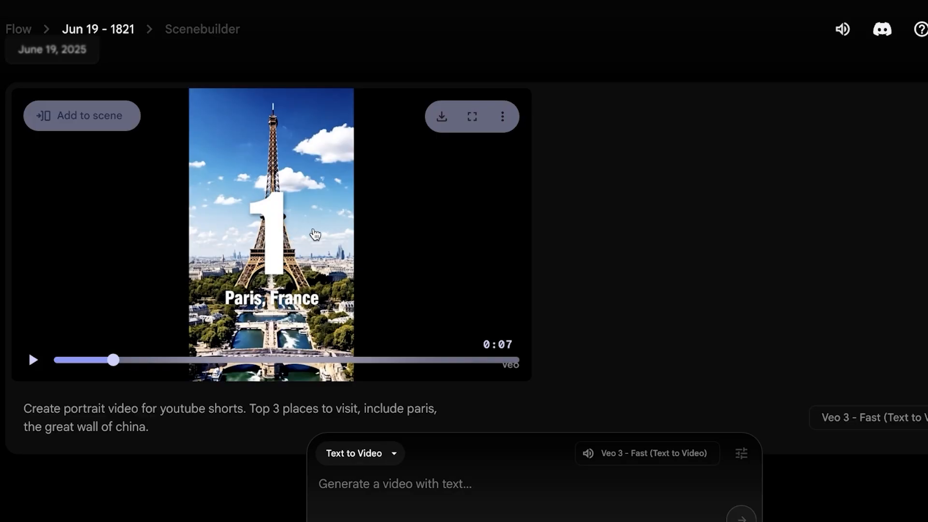
pyautogui.moveTo(358, 486)
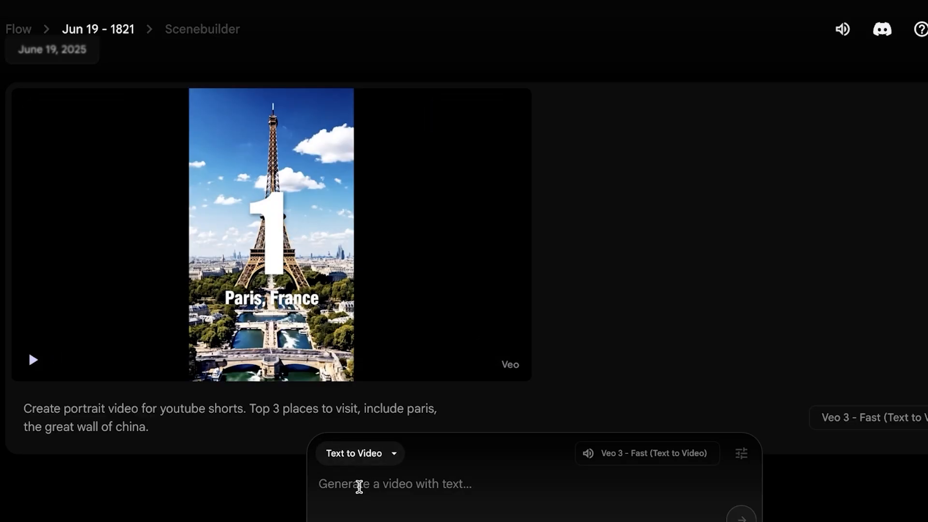
# Write a portrait-video prompt whose voiceover says 'top 3 places to visit': 1. Paris, 2. Mt. Everest.
pyautogui.write('Create a por')
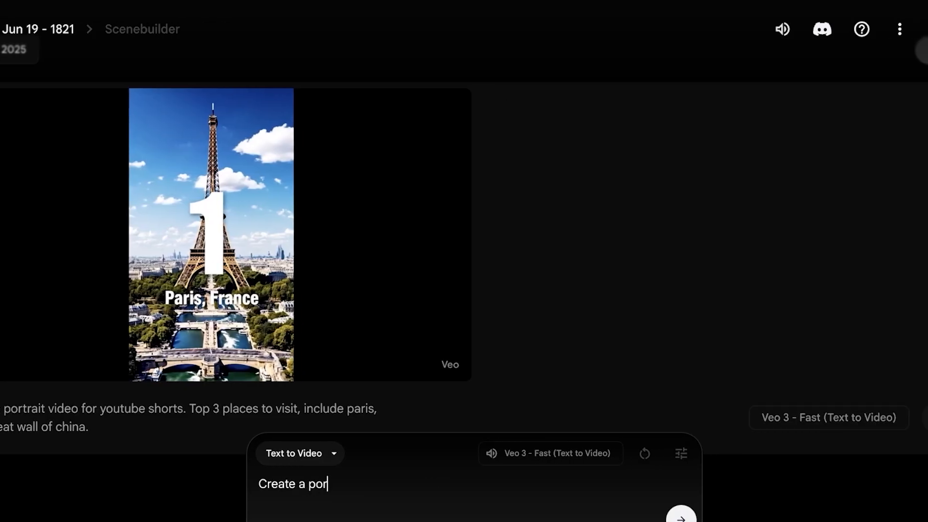
pyautogui.write('trait video. Vo')
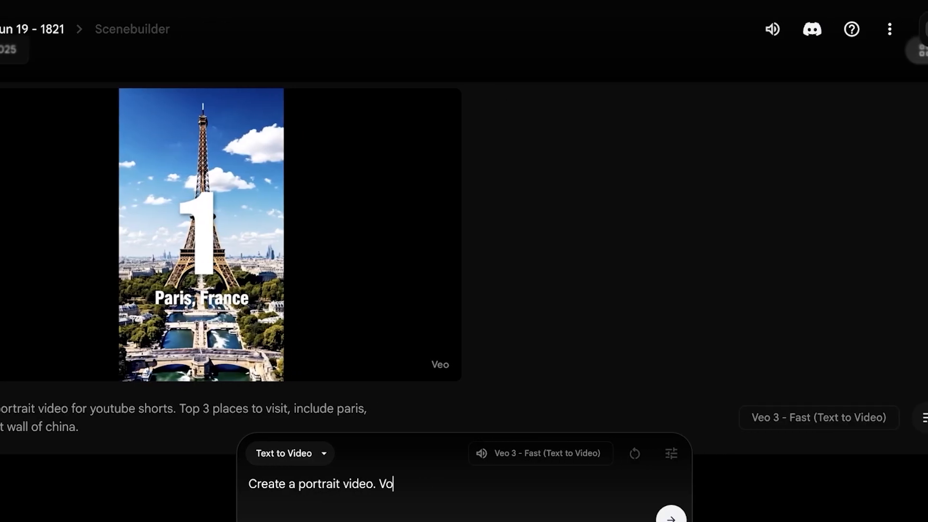
pyautogui.write('iceover says " top')
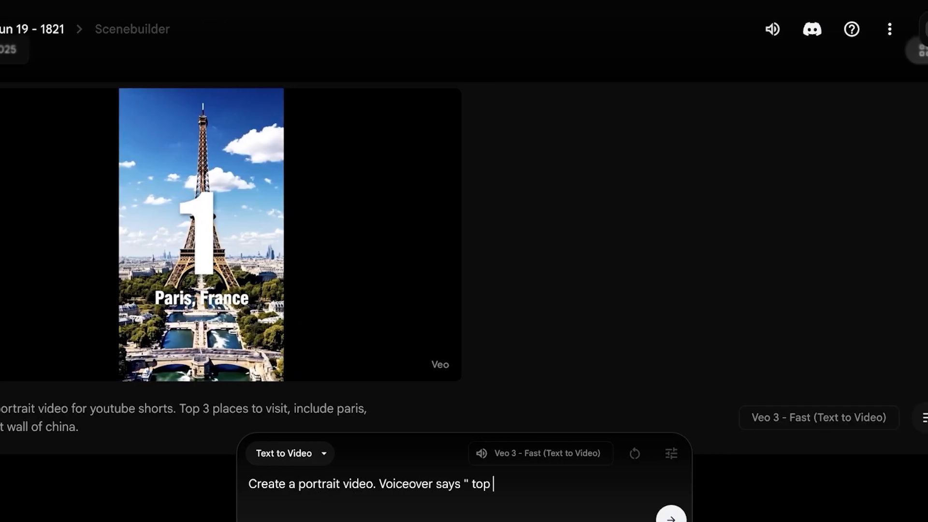
pyautogui.write('3 places to')
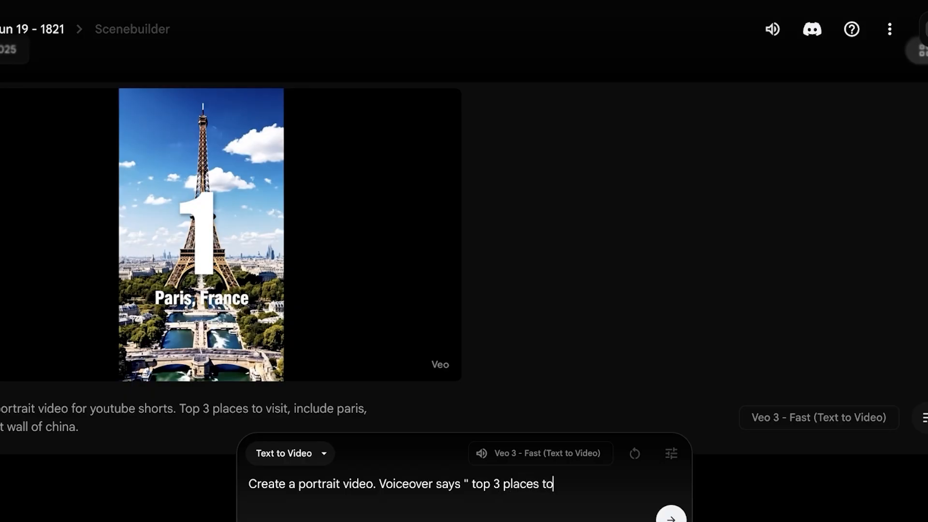
pyautogui.write('visit" 1.')
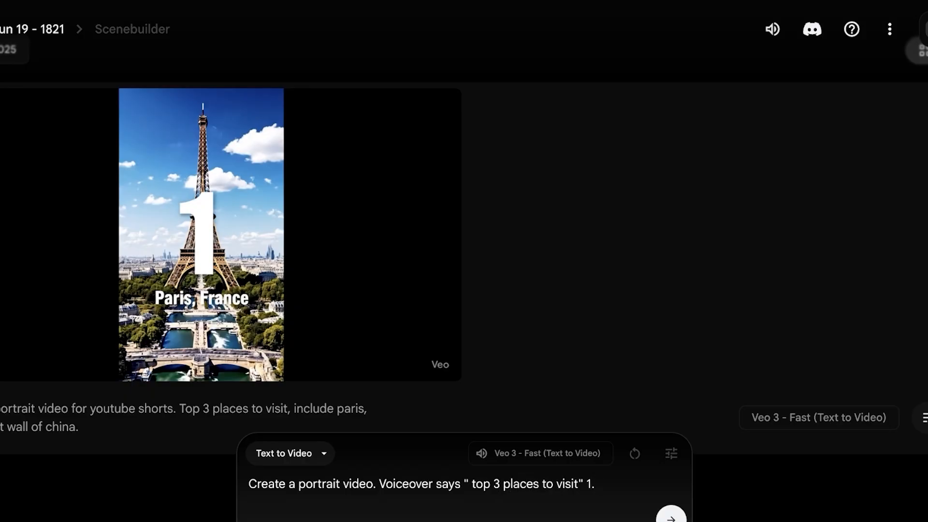
pyautogui.write('Paris,')
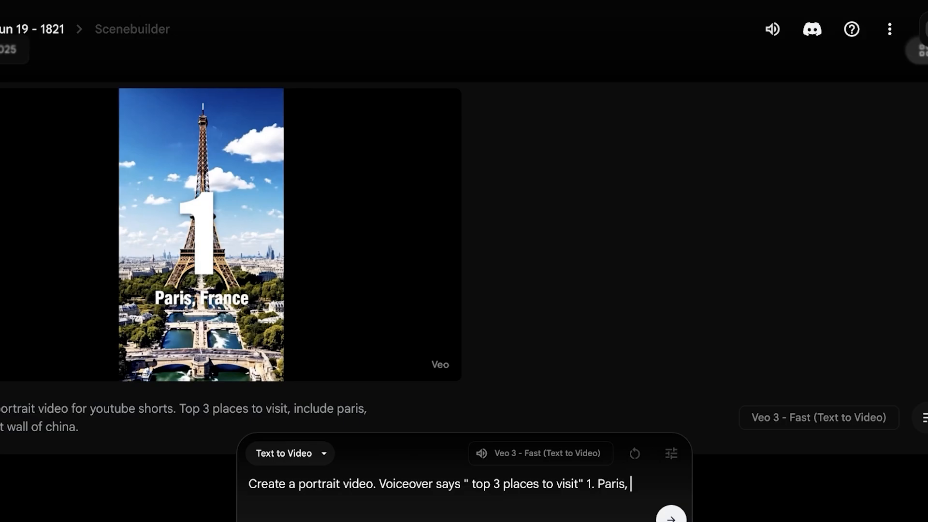
pyautogui.write('2. Mt. Eve')
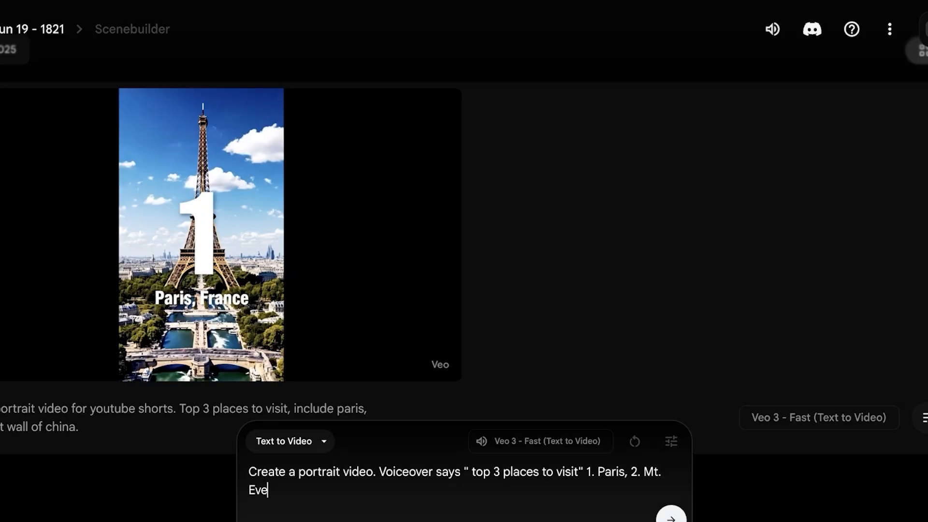
pyautogui.write('rest 3.')
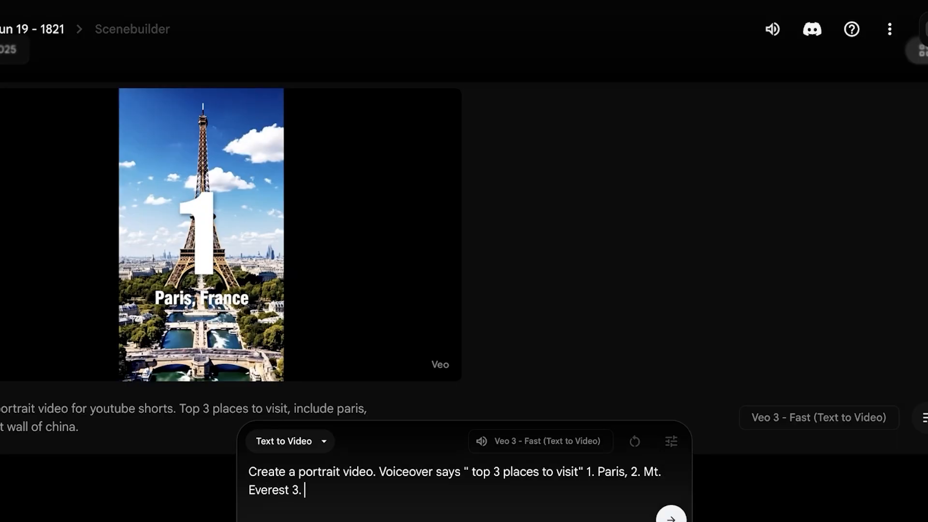
# Finish the prompt with 3. Great Wall of China and slow paced background music.
pyautogui.write('Great w')
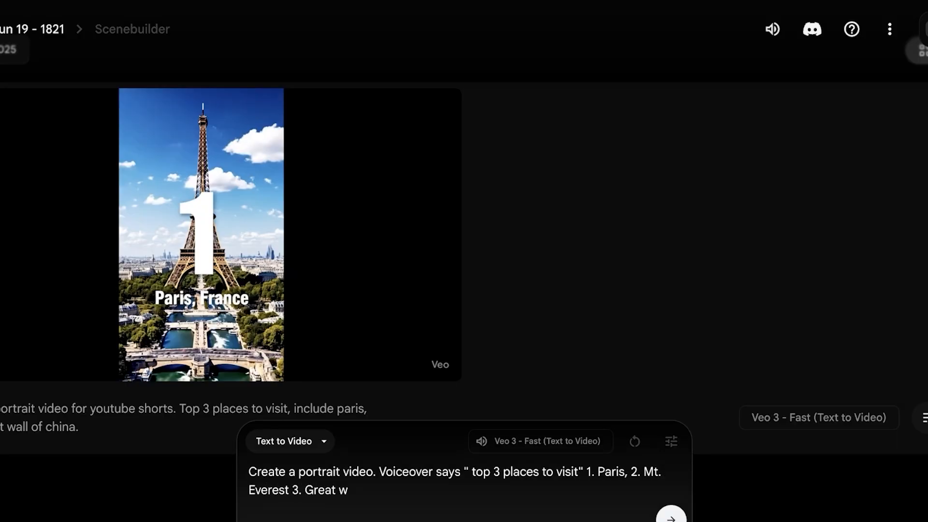
pyautogui.write('all of China.')
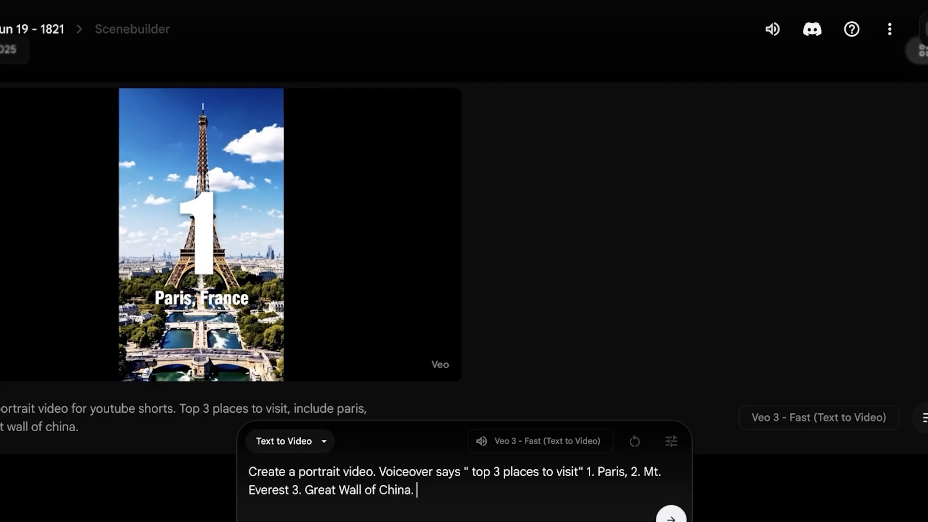
pyautogui.write('slow paced')
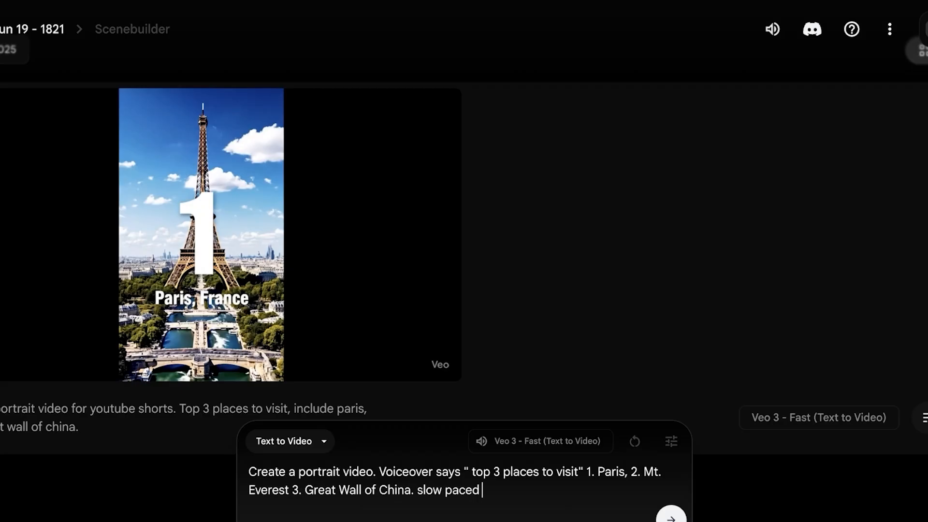
pyautogui.write('music in the')
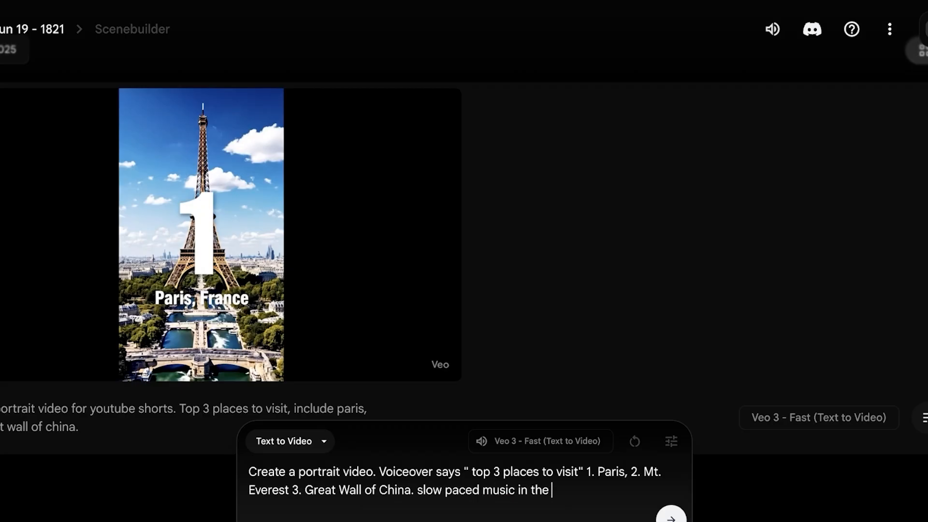
pyautogui.write('background')
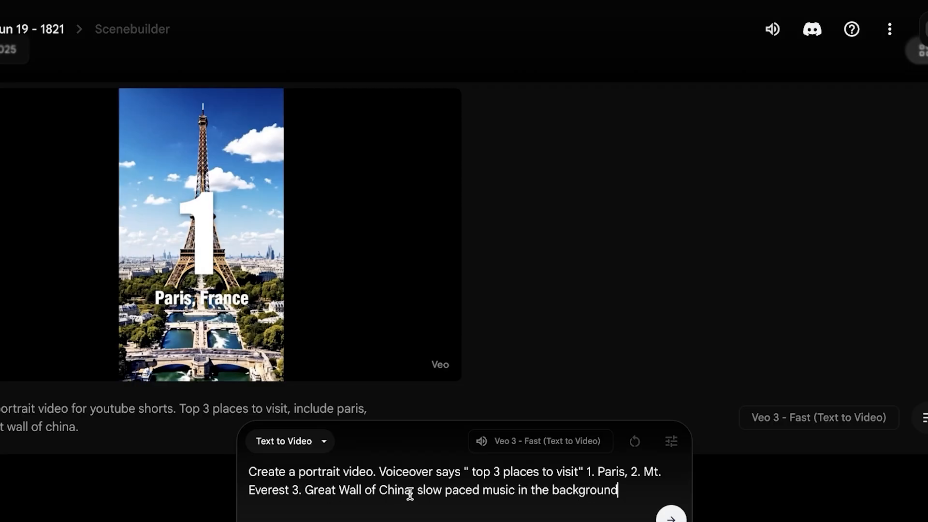
pyautogui.write('. "')
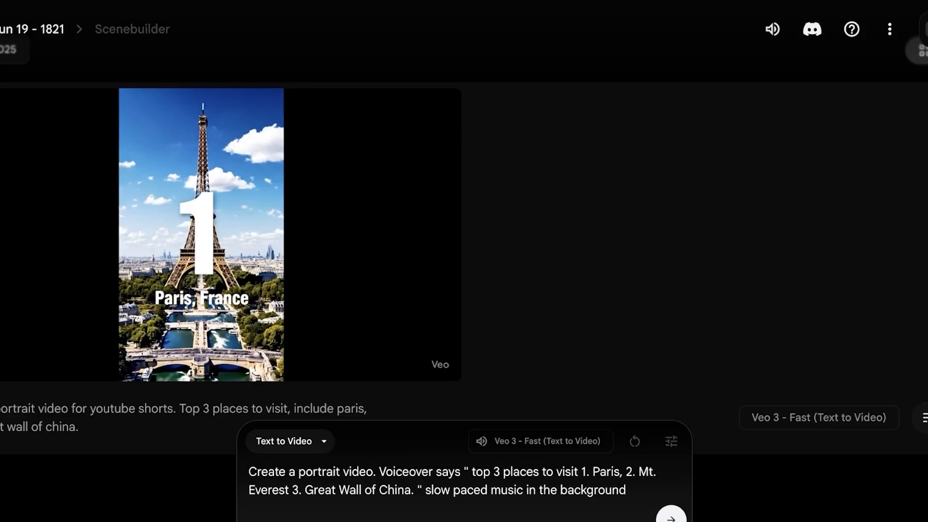
# Generate the clip from the voiceover prompt, then return to the Flow projects list.
pyautogui.click(671, 518)
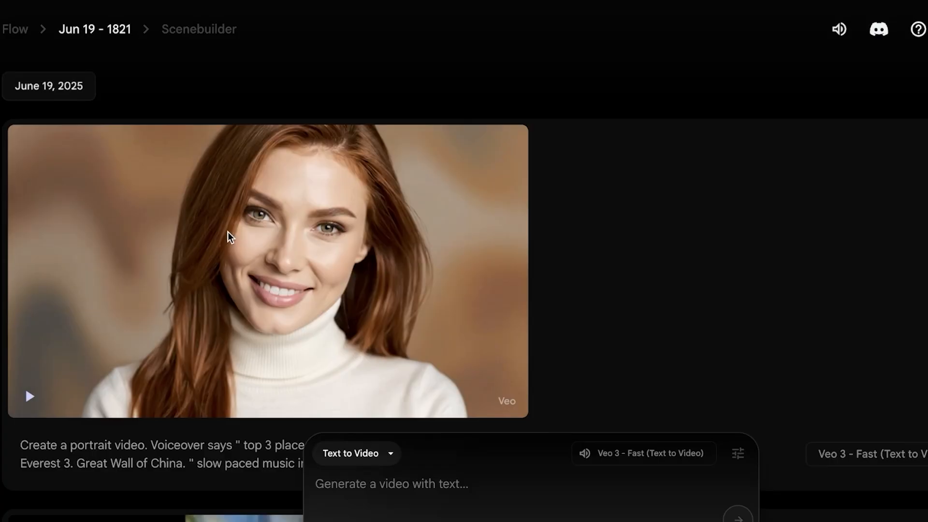
pyautogui.scroll(-3)
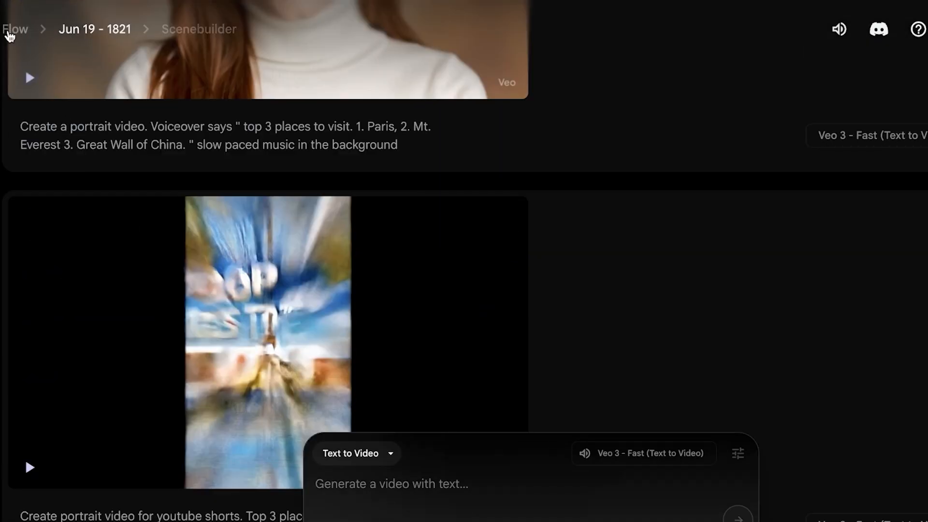
pyautogui.click(14, 28)
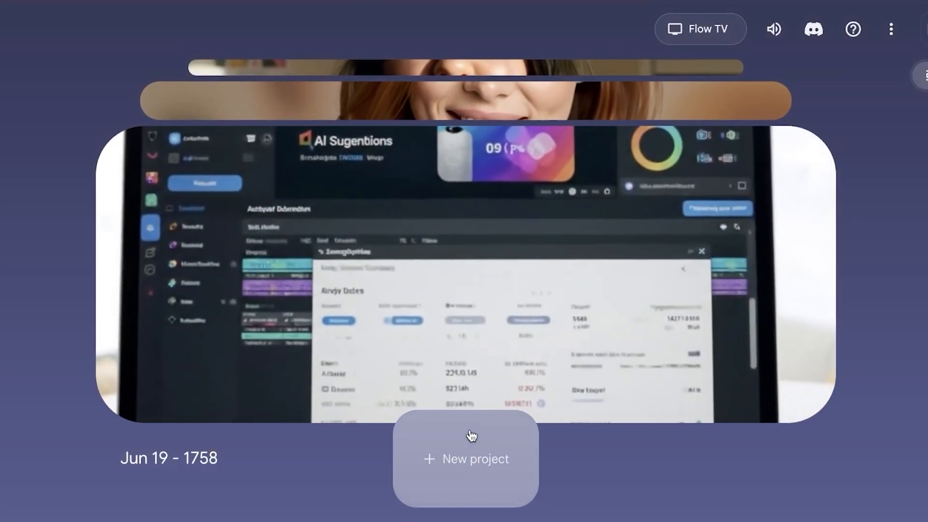
# In a new project, draft a prompt: influencer taking a selfie video about how amazing these new lipsticks are.
pyautogui.click(465, 459)
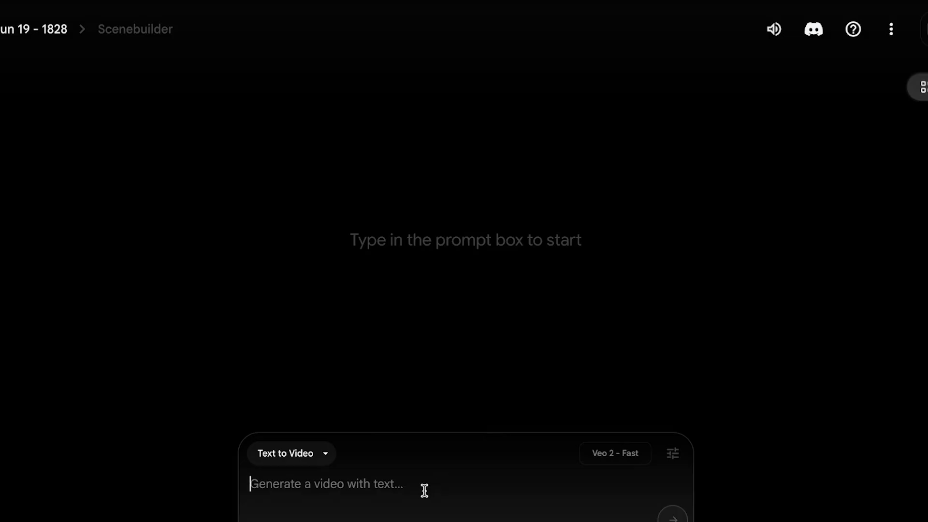
pyautogui.write('an influe')
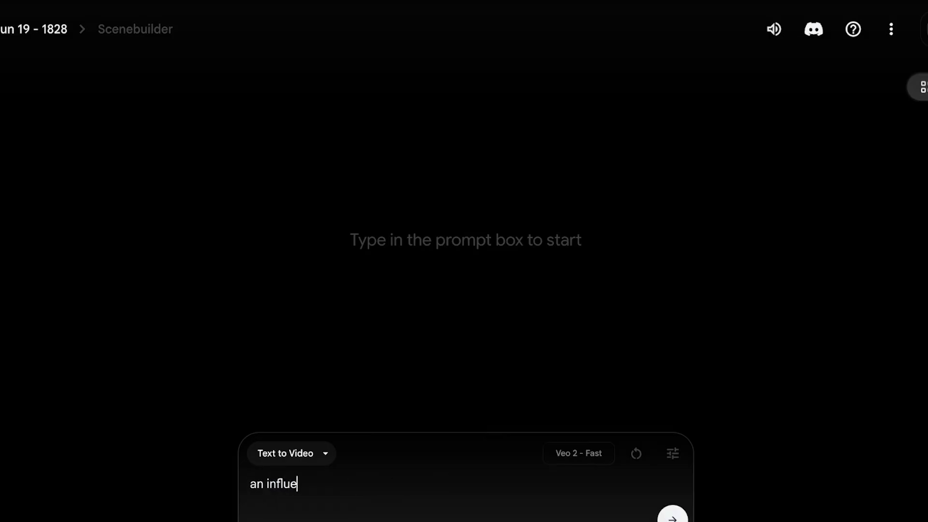
pyautogui.write('ncer talking to the c')
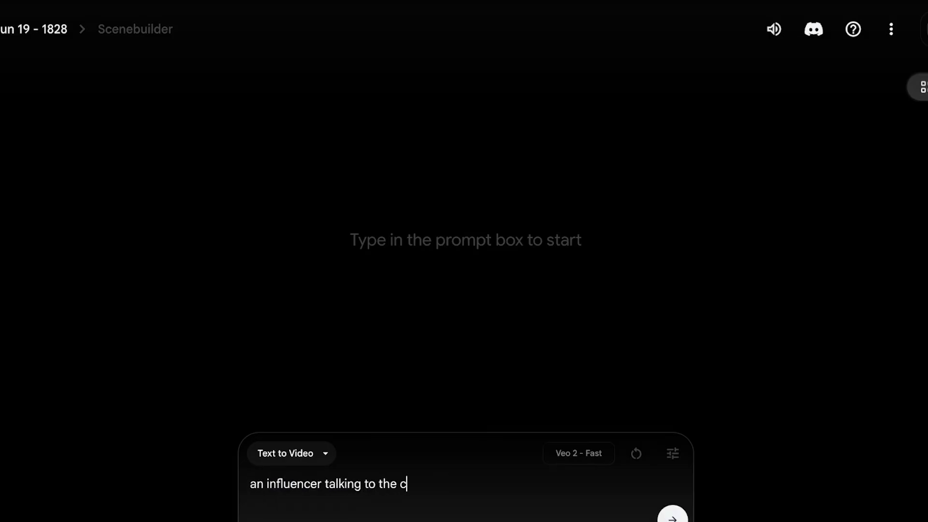
pyautogui.press('Backspace')
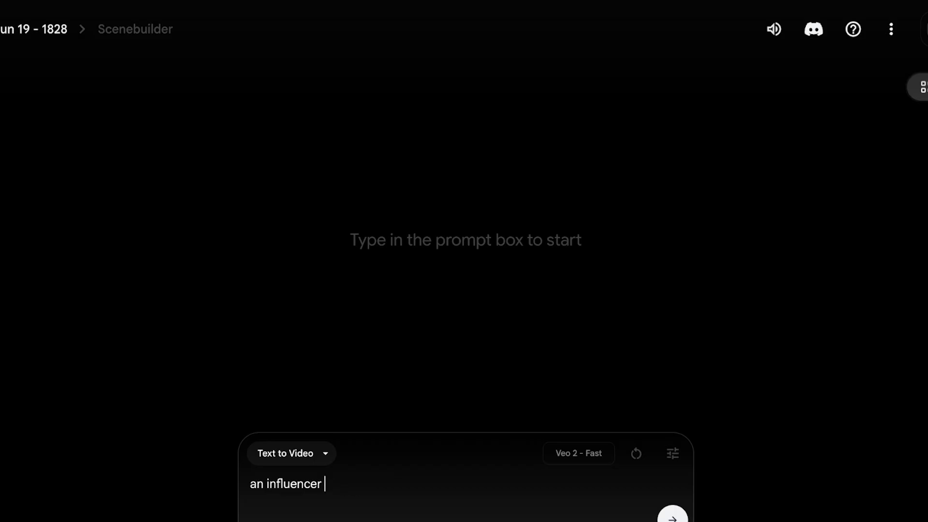
pyautogui.write('taking a v')
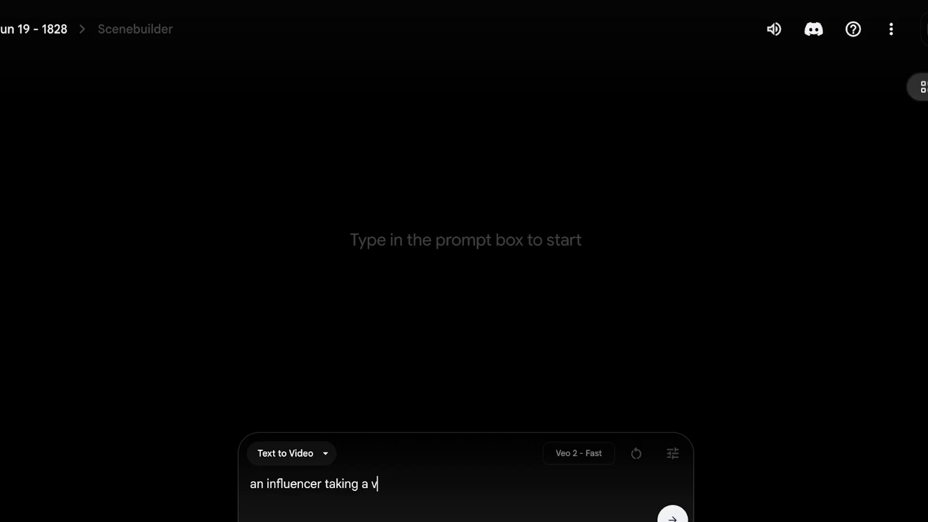
pyautogui.write('ideo in seldi')
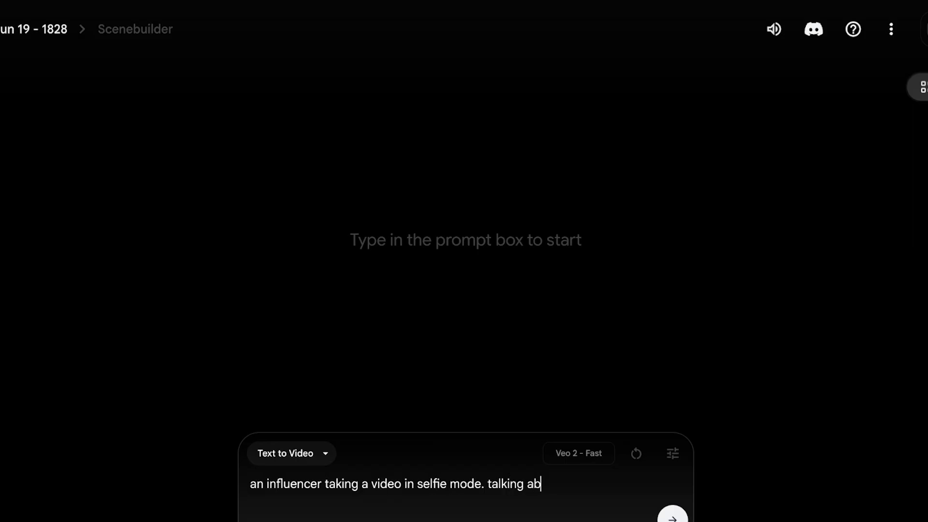
pyautogui.write('out how amazing t')
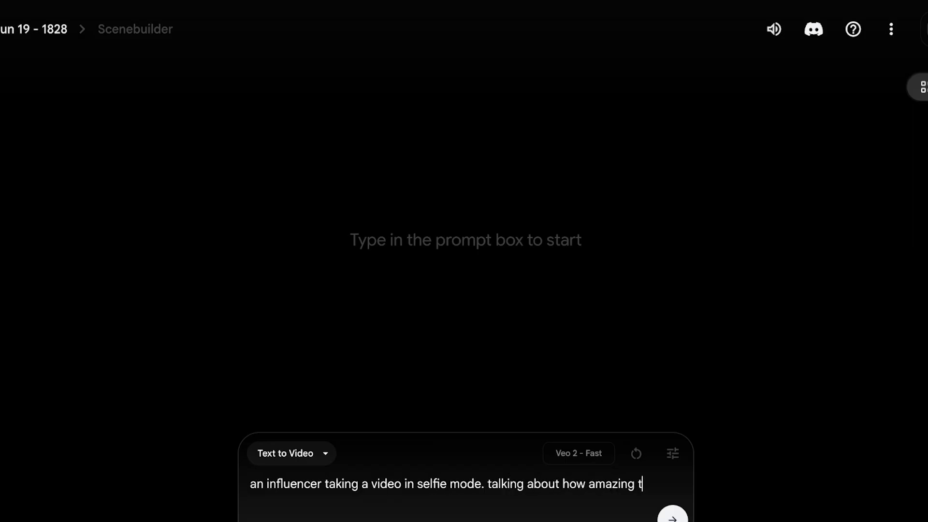
pyautogui.write('hese new lipst')
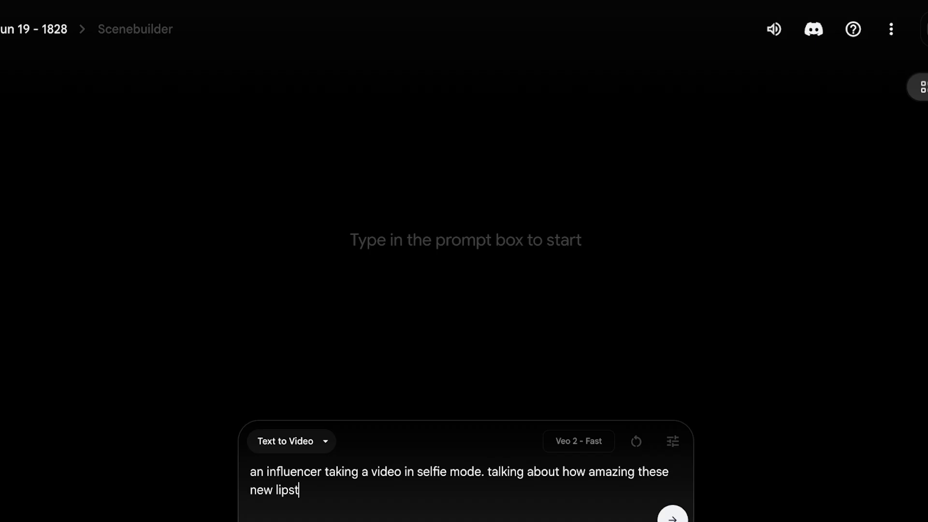
pyautogui.click(672, 515)
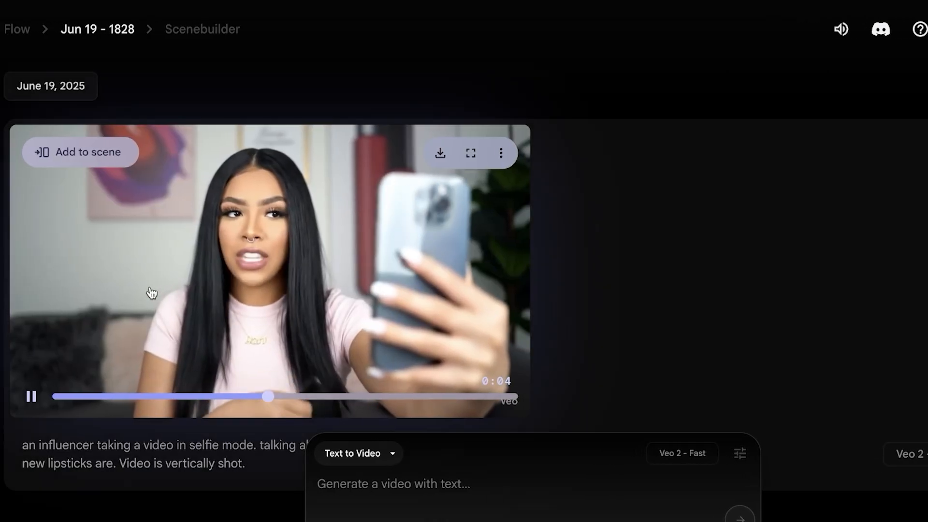
pyautogui.click(31, 396)
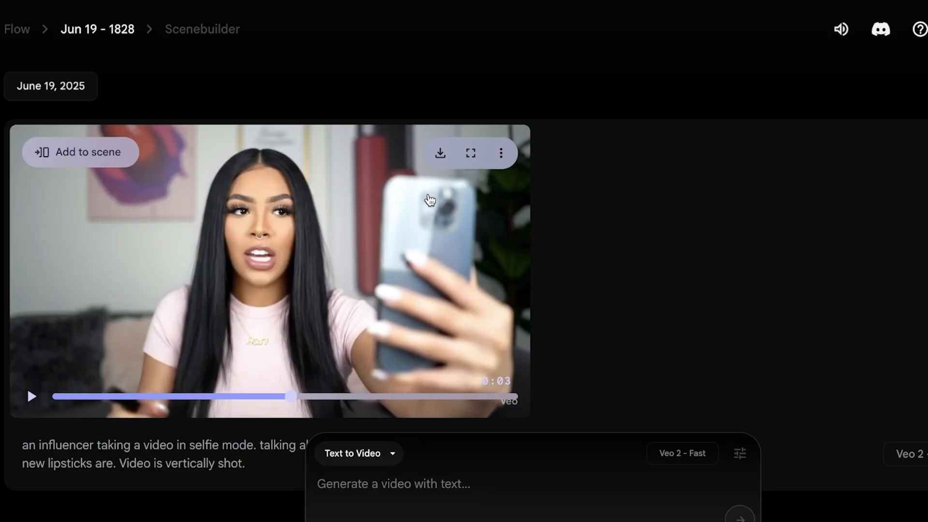
pyautogui.moveTo(244, 196)
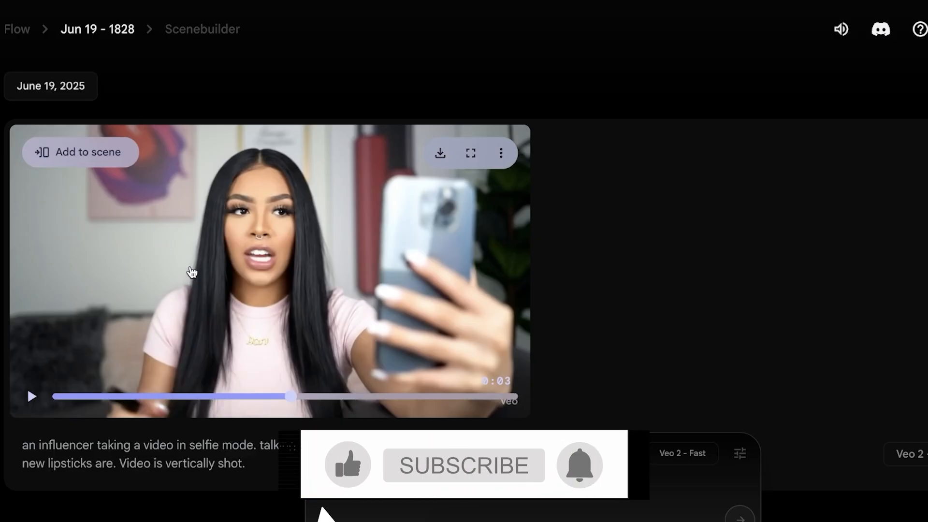
pyautogui.click(463, 465)
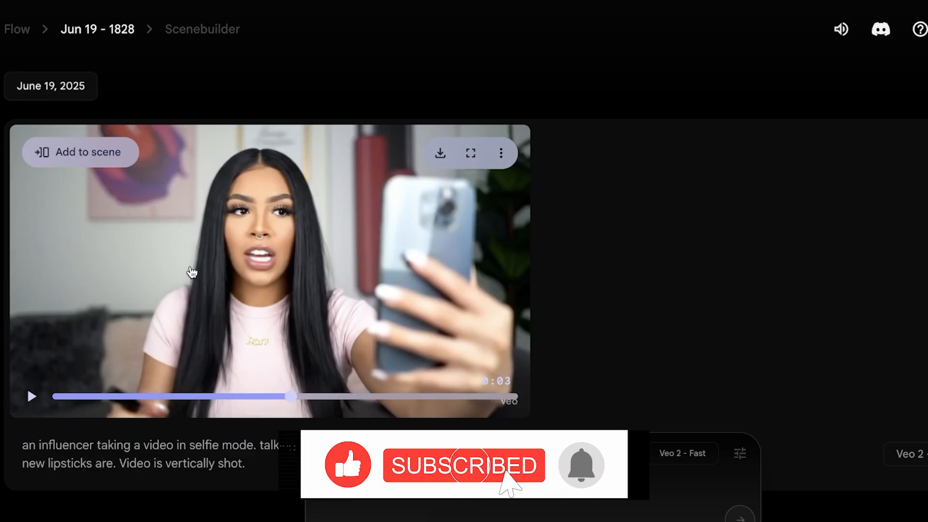
pyautogui.moveTo(100, 41)
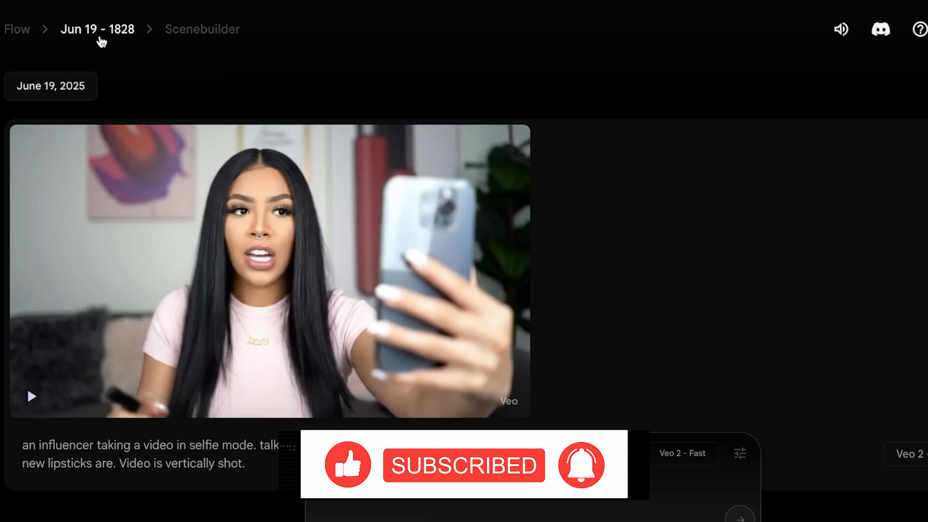
pyautogui.moveTo(580, 218)
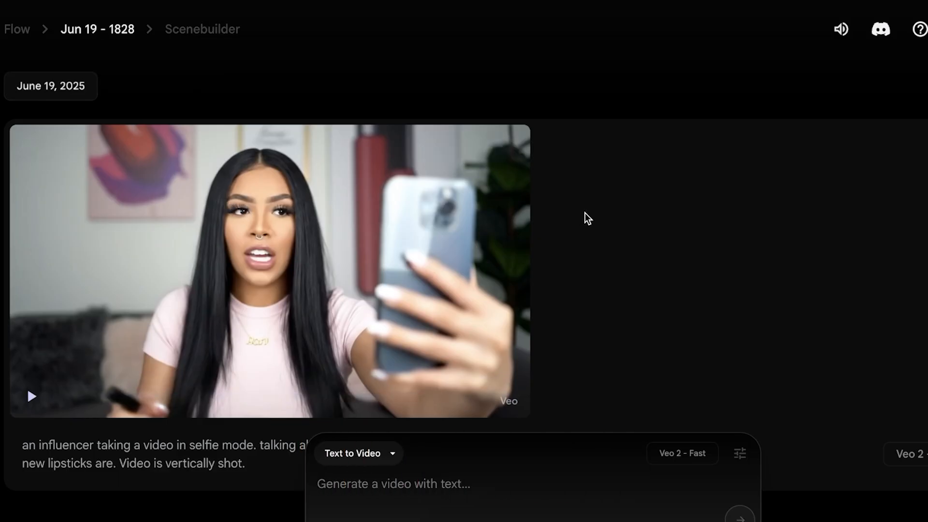
pyautogui.moveTo(346, 441)
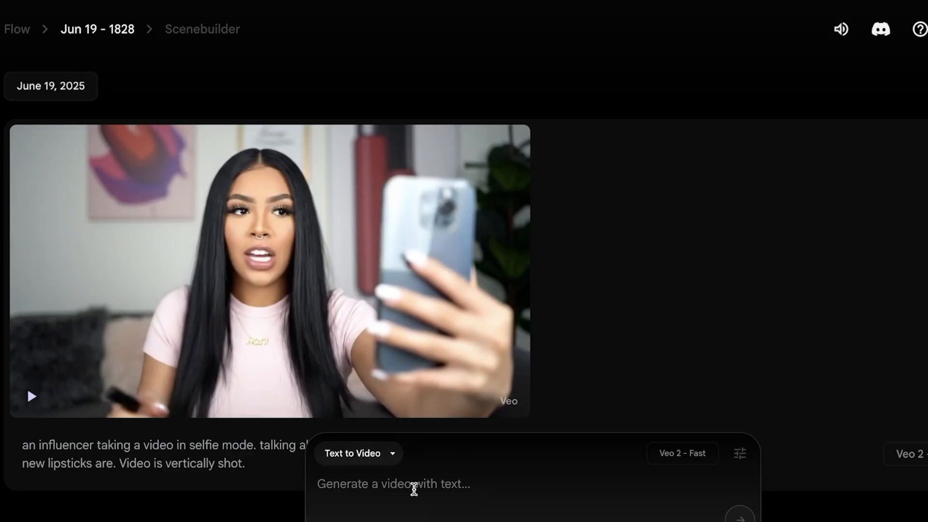
# Write the prompt: influencer telling the camera 'I love the new lily lipsticks', warm moody tones, 9:16 aspect ratio.
pyautogui.write('create a')
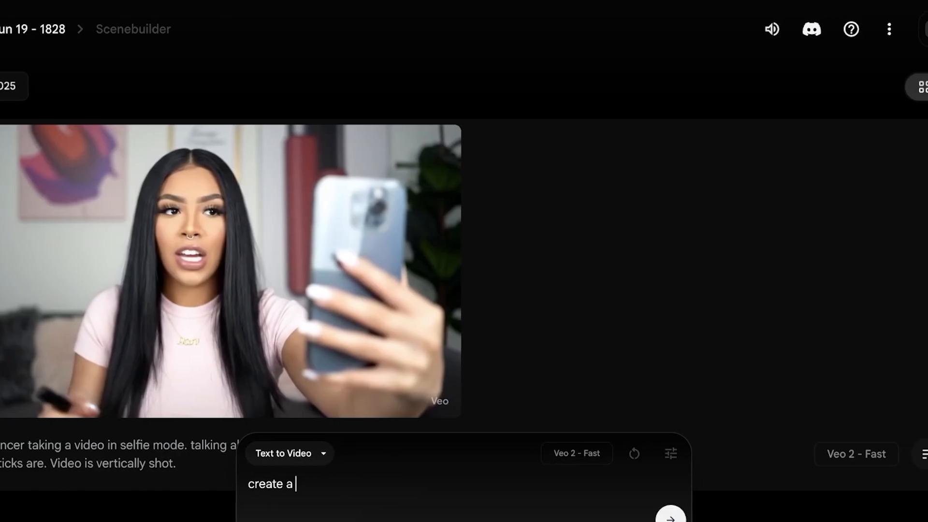
pyautogui.write('influencer talking')
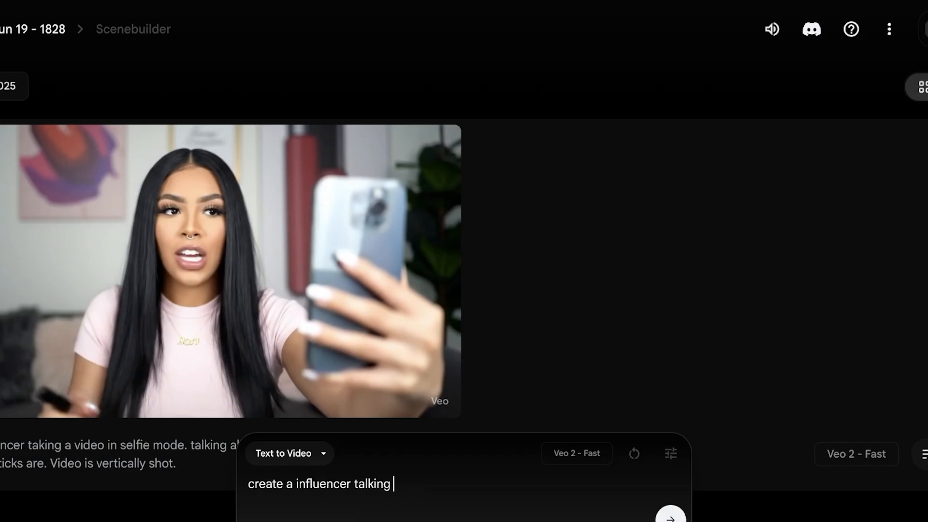
pyautogui.write('to the ca')
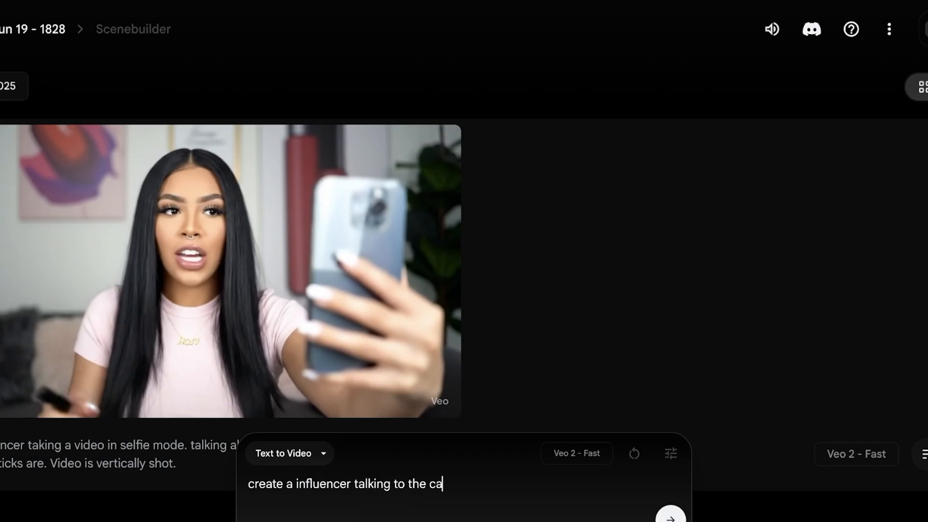
pyautogui.write('mera saying "I love the new lily lipsticks\'')
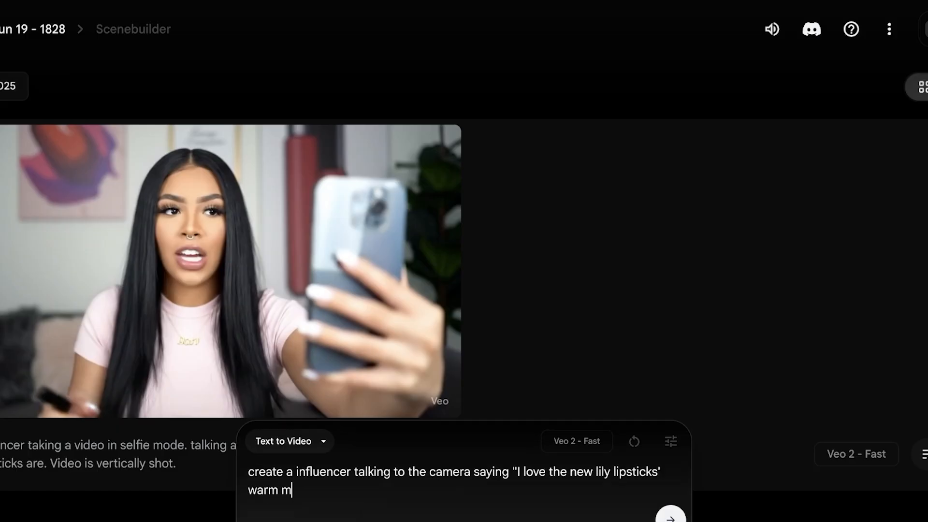
pyautogui.write('oody tones.')
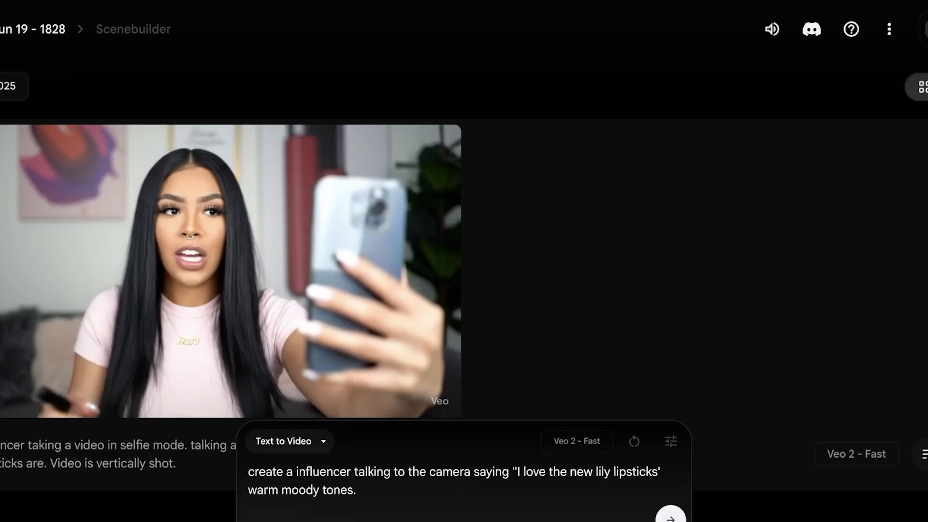
pyautogui.write('9:16 as')
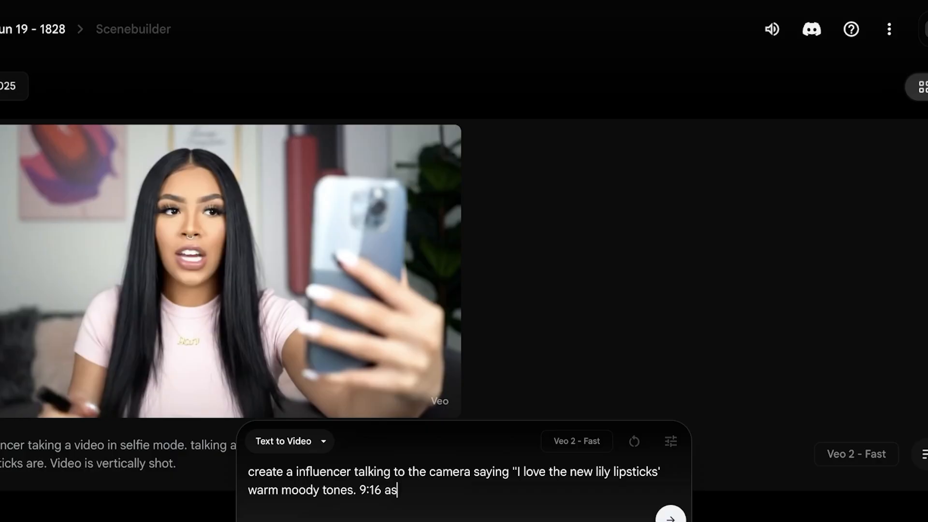
pyautogui.write('pect ratio')
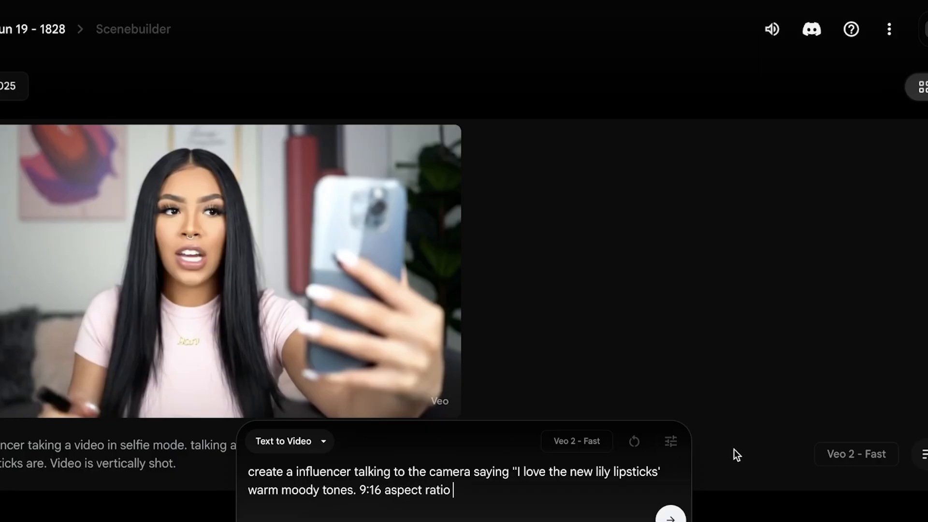
pyautogui.click(671, 442)
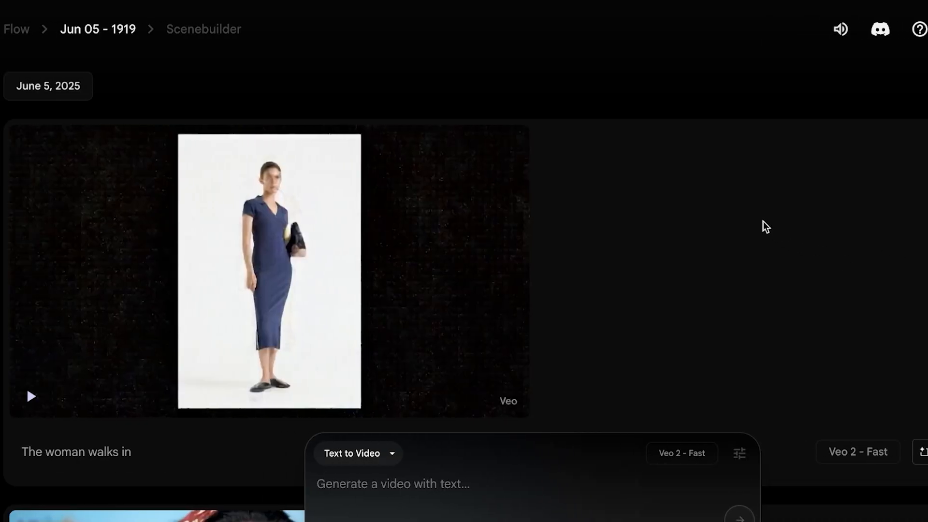
pyautogui.moveTo(91, 382)
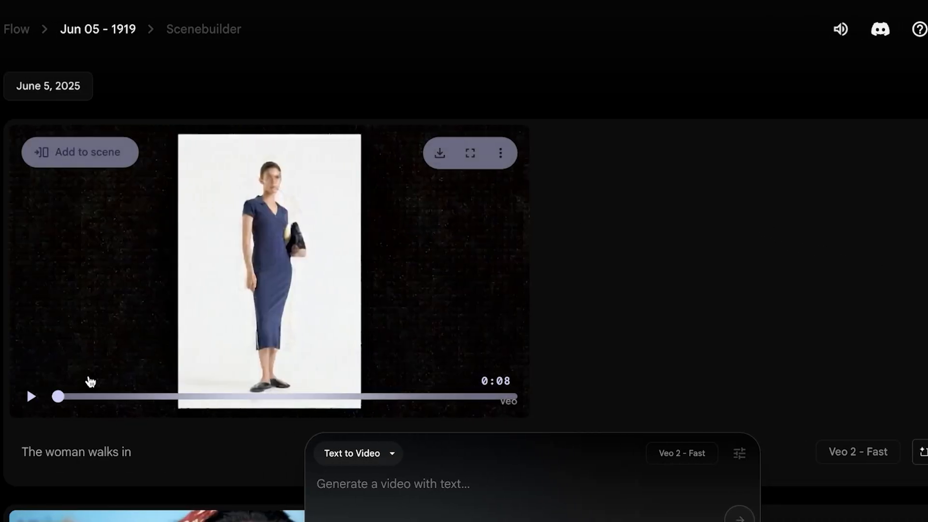
# Play the Jun 05 project's clip of the woman in the navy dress walking in.
pyautogui.click(31, 397)
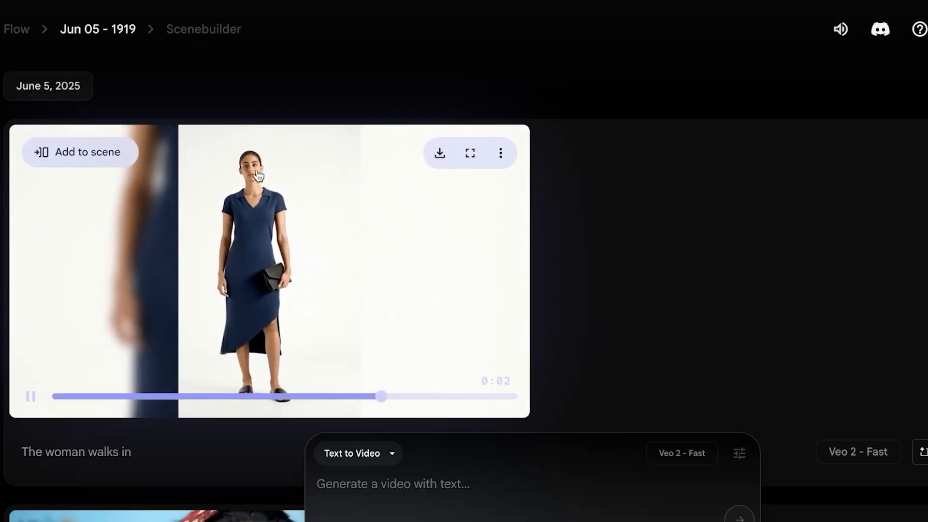
pyautogui.click(31, 397)
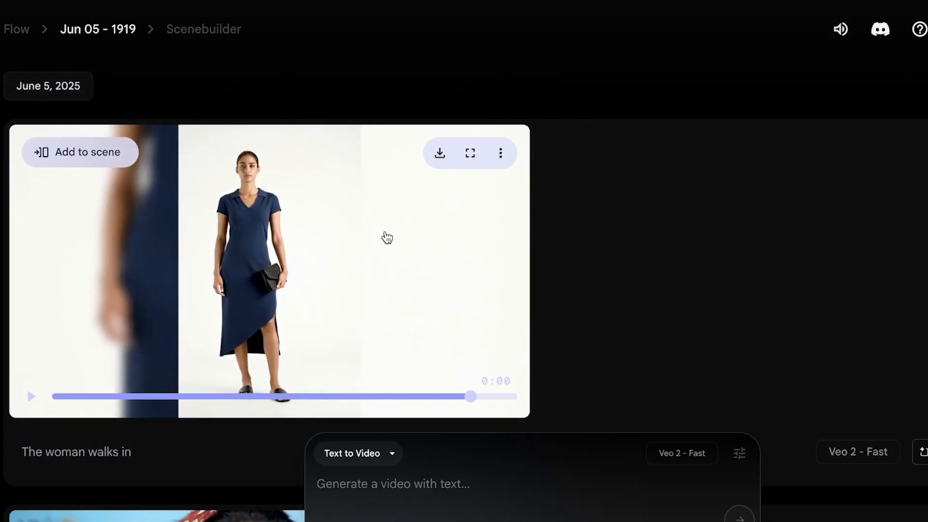
pyautogui.moveTo(377, 236)
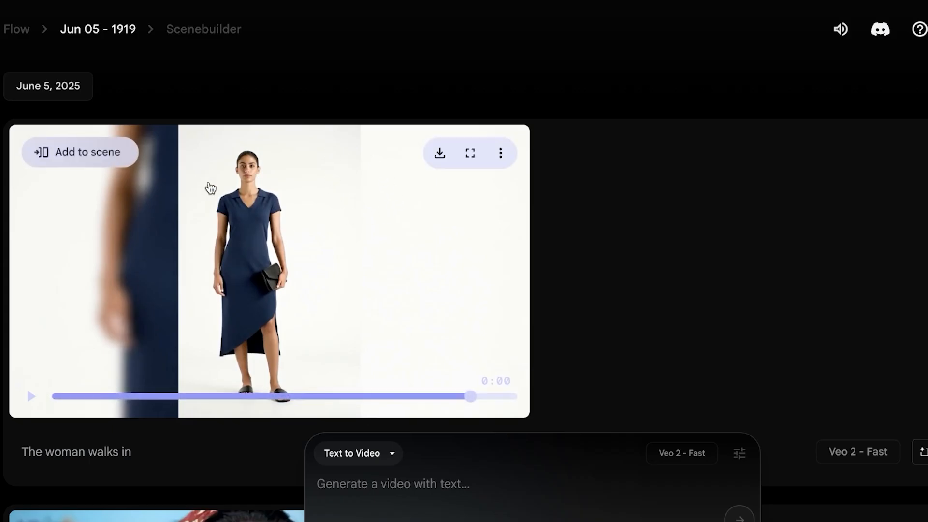
pyautogui.moveTo(500, 268)
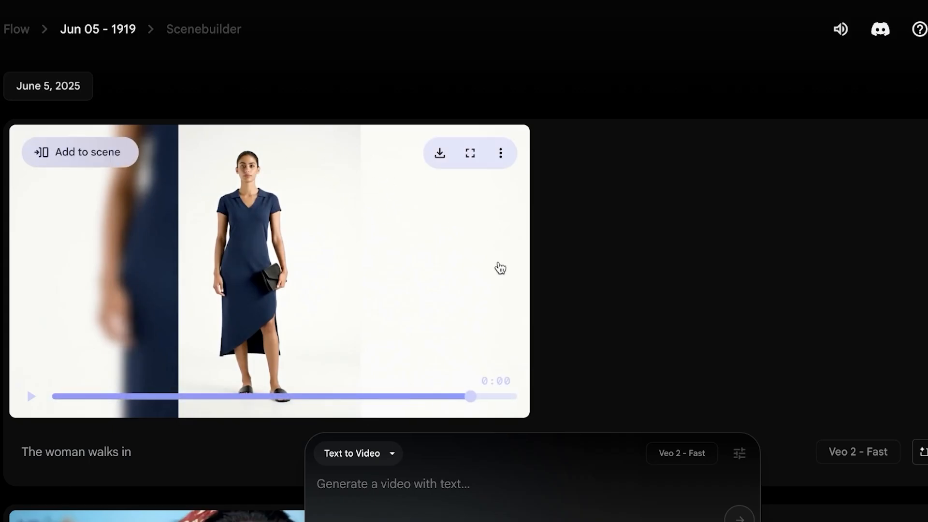
pyautogui.moveTo(330, 168)
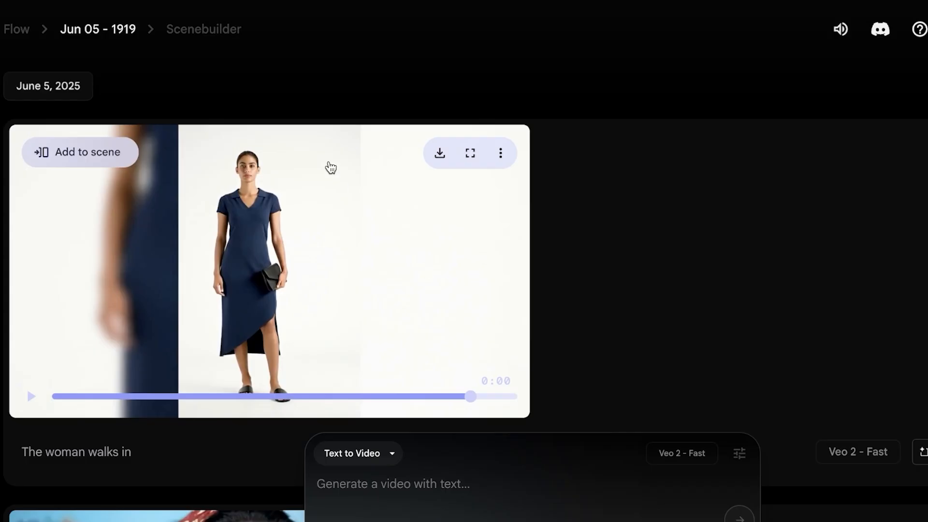
pyautogui.moveTo(336, 252)
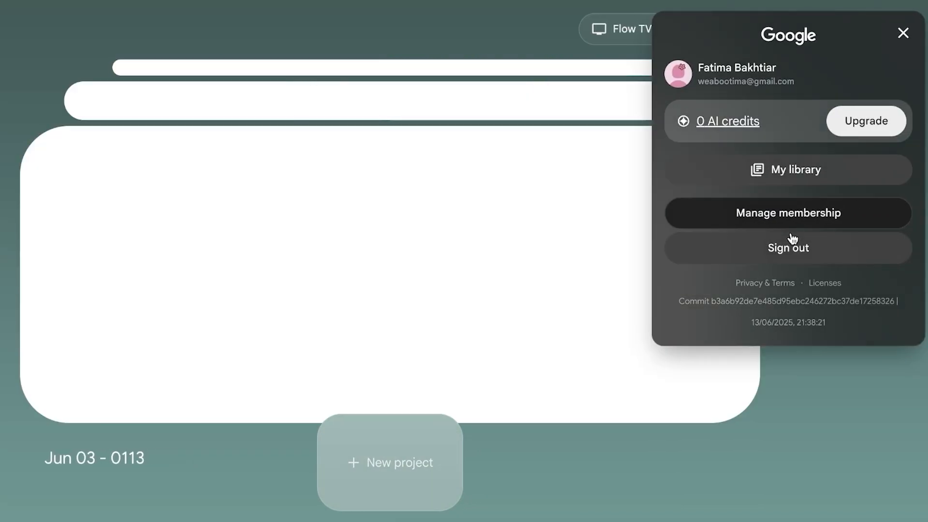
# Sign out of the current Google account from the Flow avatar menu.
pyautogui.click(787, 247)
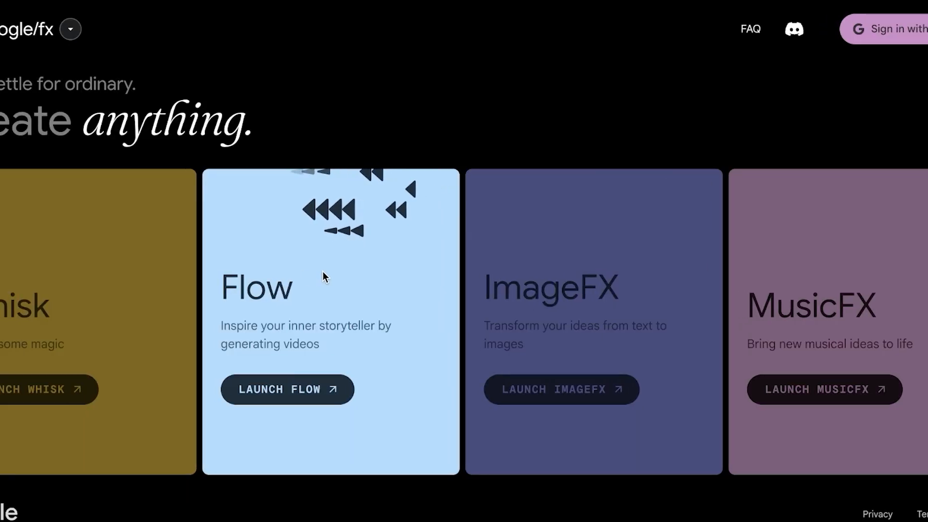
# Relaunch Flow from Google Labs, sign in with a different Google account and start a new project.
pyautogui.click(287, 389)
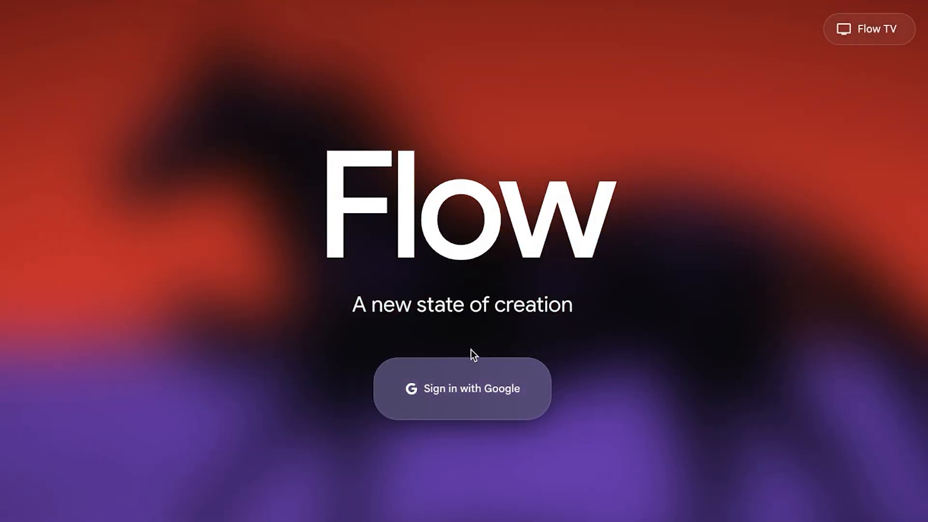
pyautogui.click(462, 389)
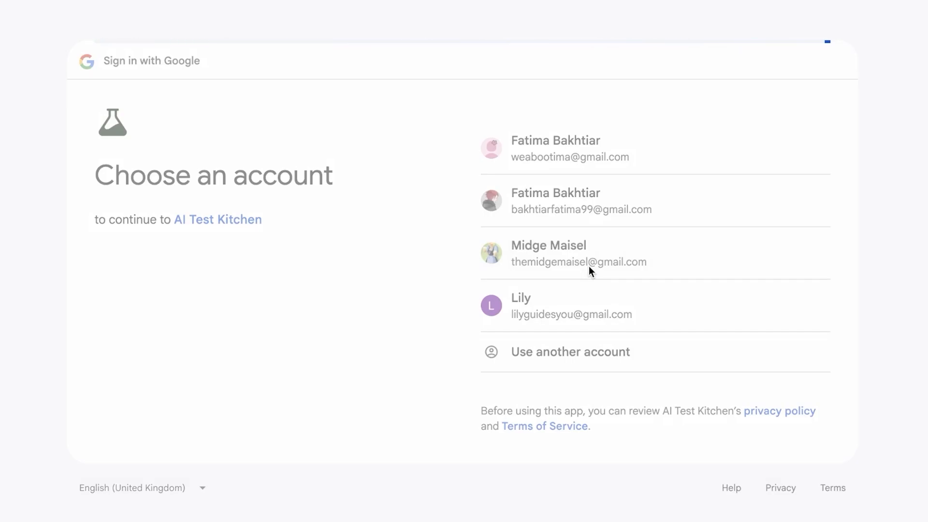
pyautogui.click(579, 253)
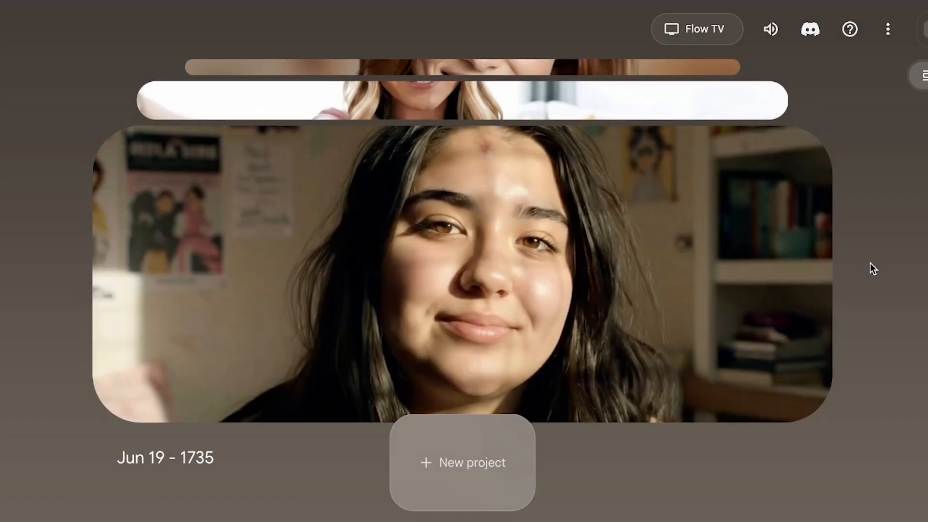
pyautogui.click(462, 462)
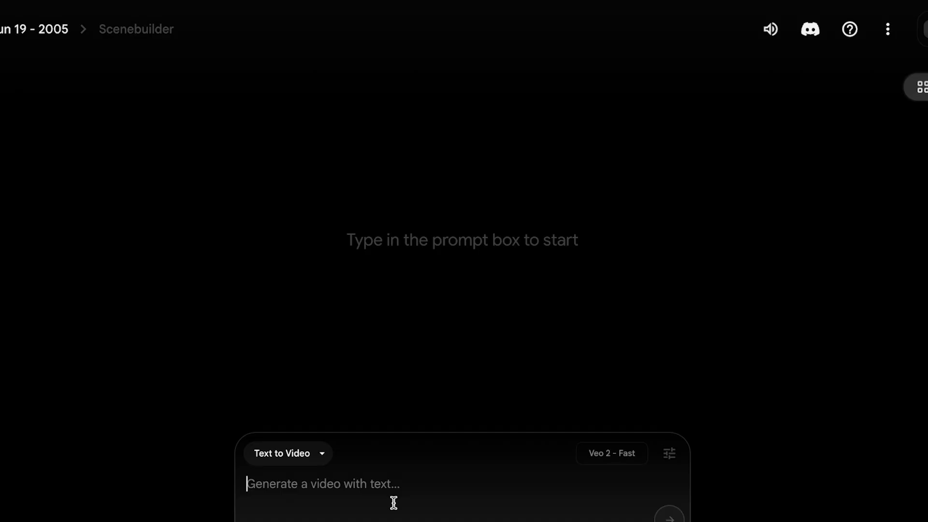
# Write a prompt: influencer applying concealer, 9:16 aspect ratio, black borders added to the scene.
pyautogui.write('create a')
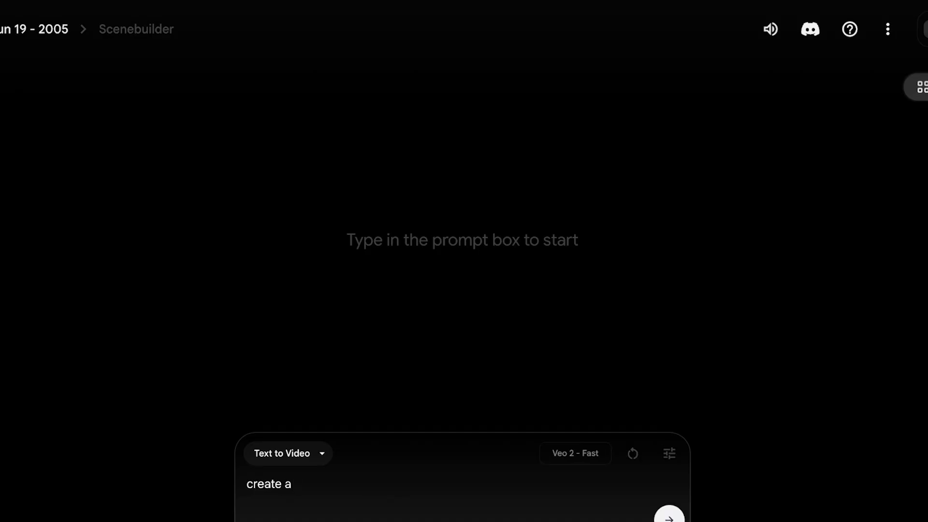
pyautogui.write('video whe')
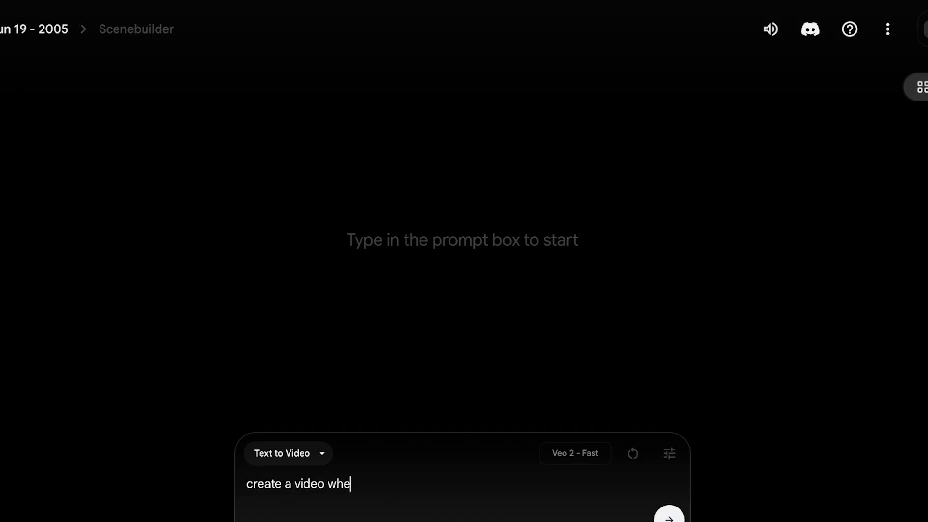
pyautogui.write('a influe')
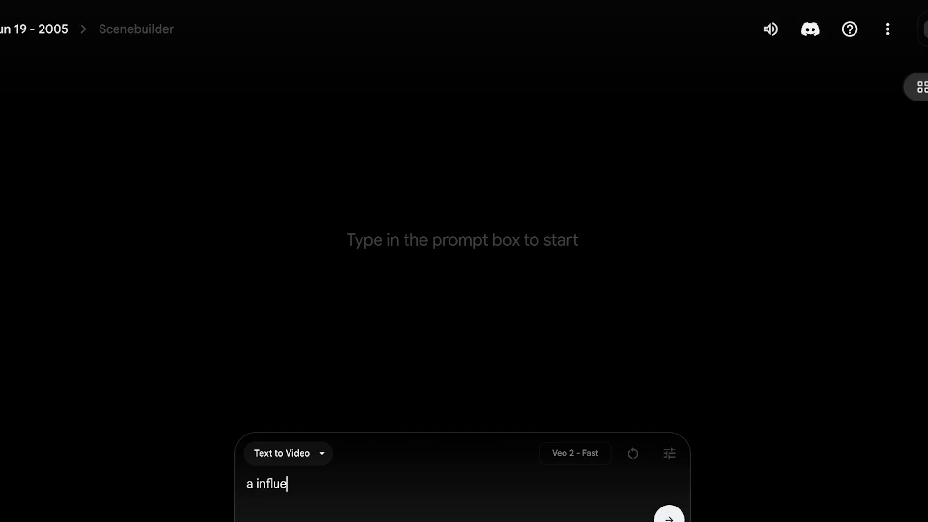
pyautogui.write('ncer applying concealer to her unde')
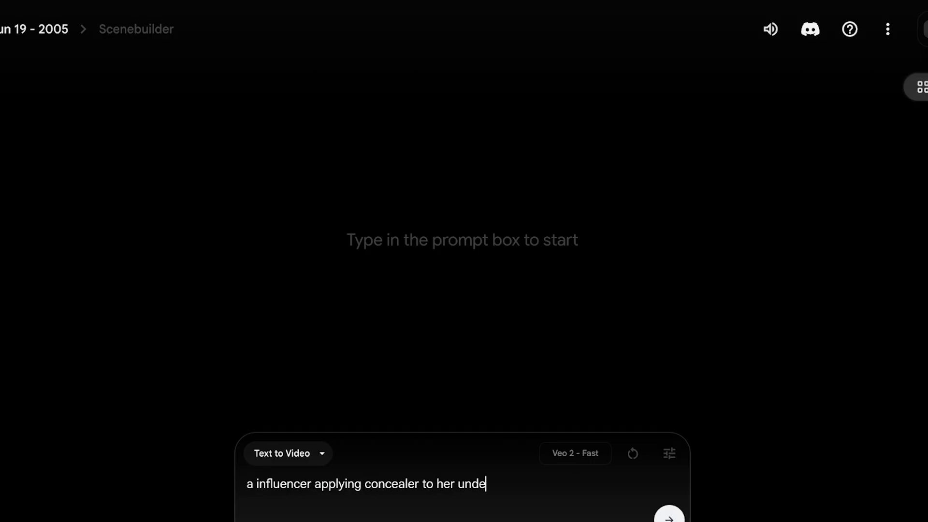
pyautogui.write('reyes. in a')
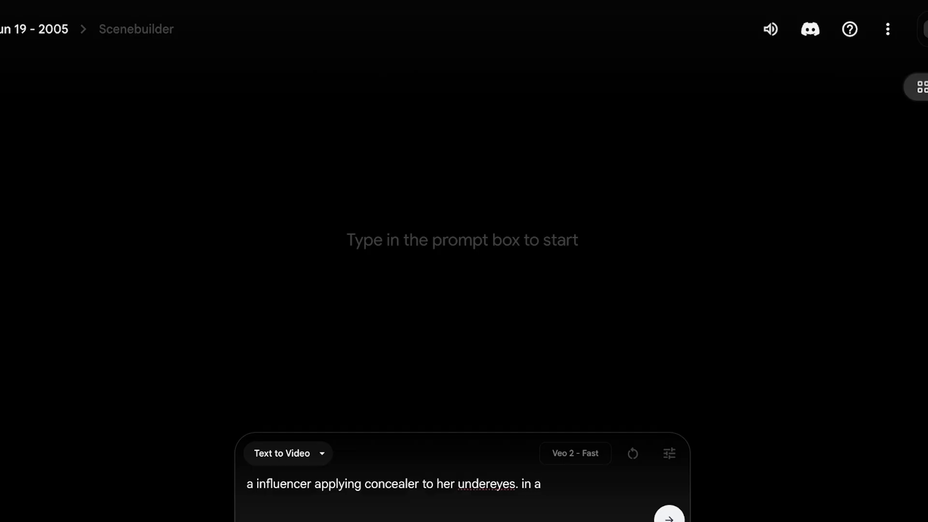
pyautogui.write('9:16')
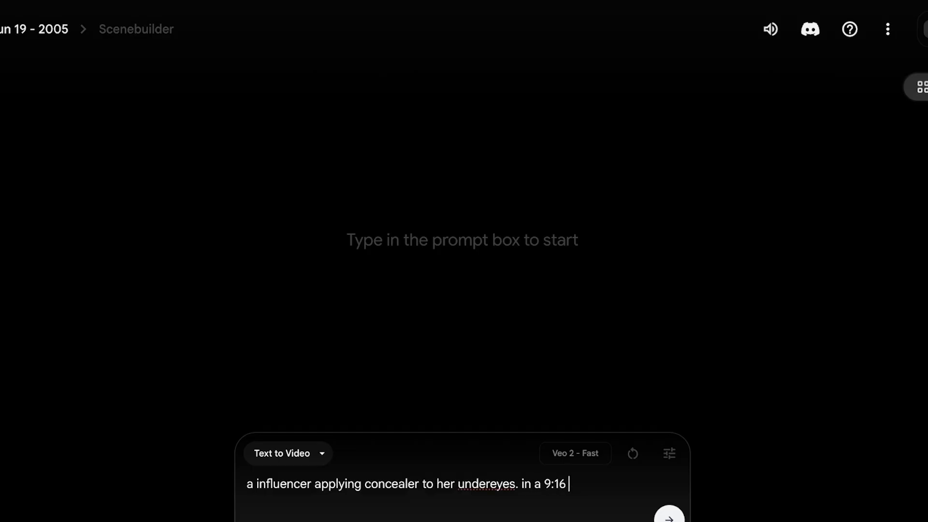
pyautogui.write('aspect ratio. add bla')
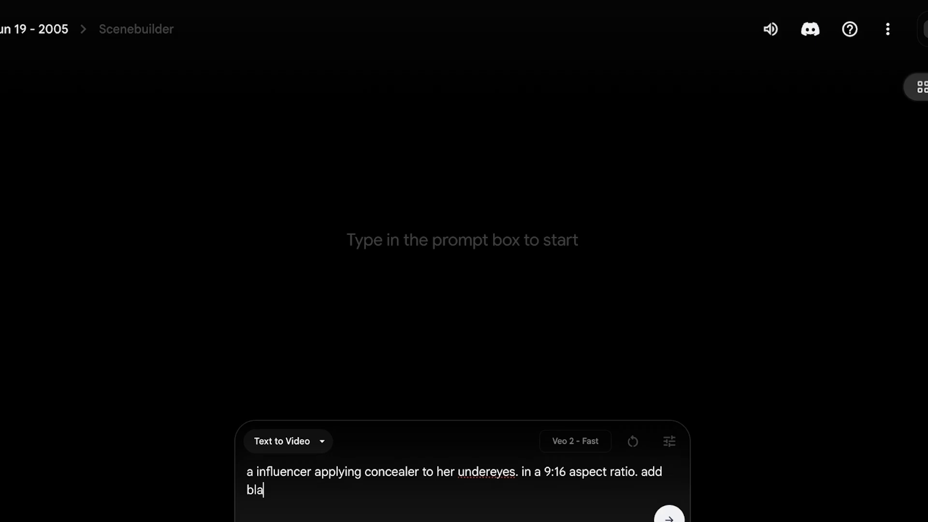
pyautogui.write('ck borders to')
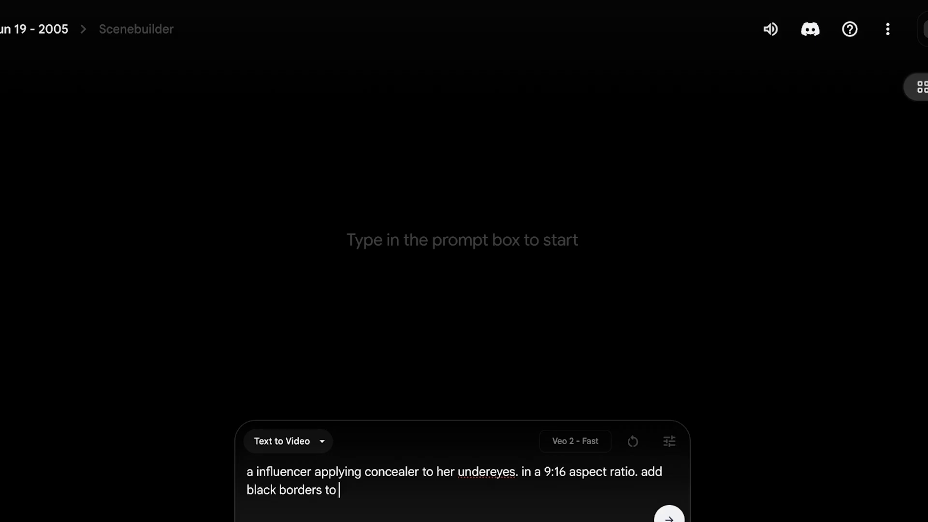
pyautogui.write('the scne')
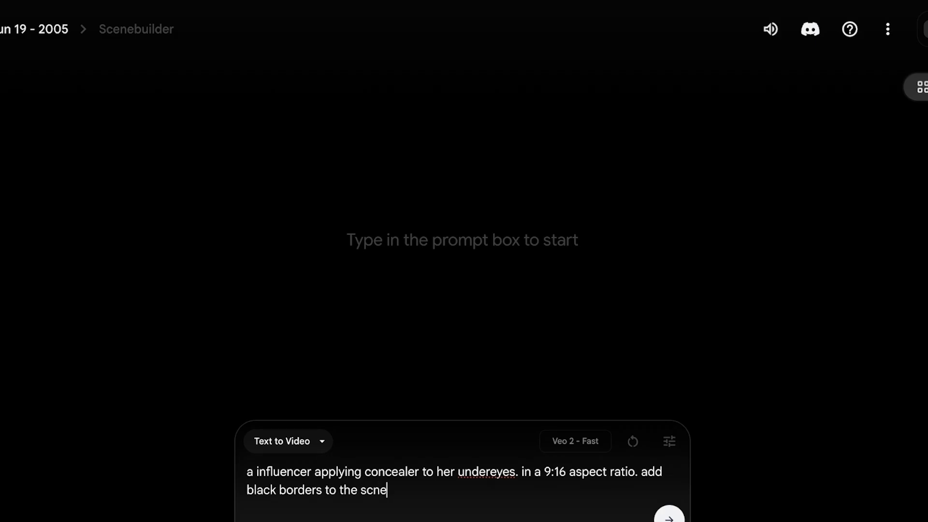
# Set the model to Veo 3 - Fast (Text to Video) and start generating the clips.
pyautogui.click(669, 442)
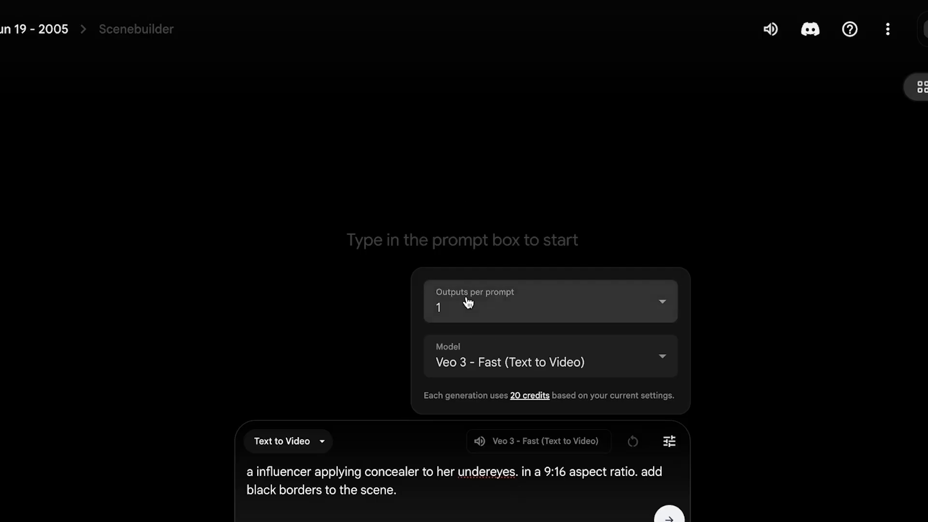
pyautogui.click(667, 515)
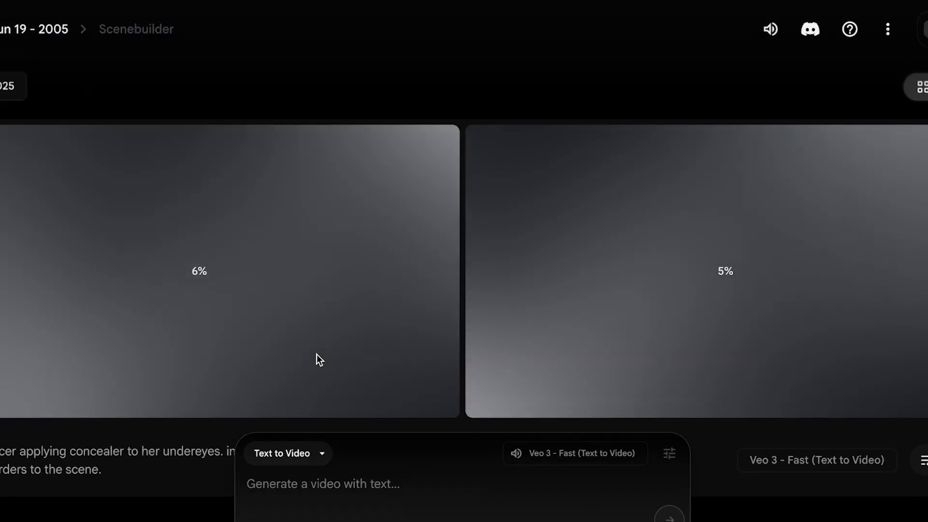
pyautogui.moveTo(386, 345)
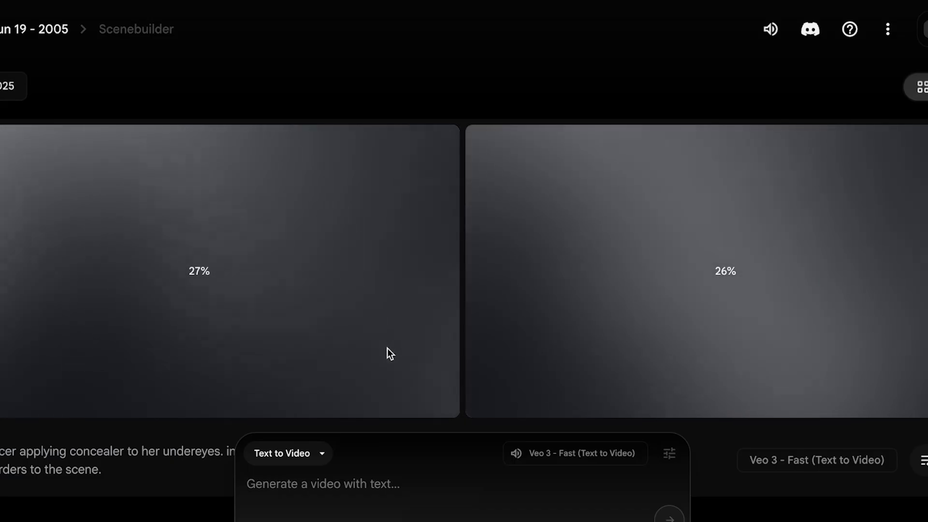
pyautogui.moveTo(322, 412)
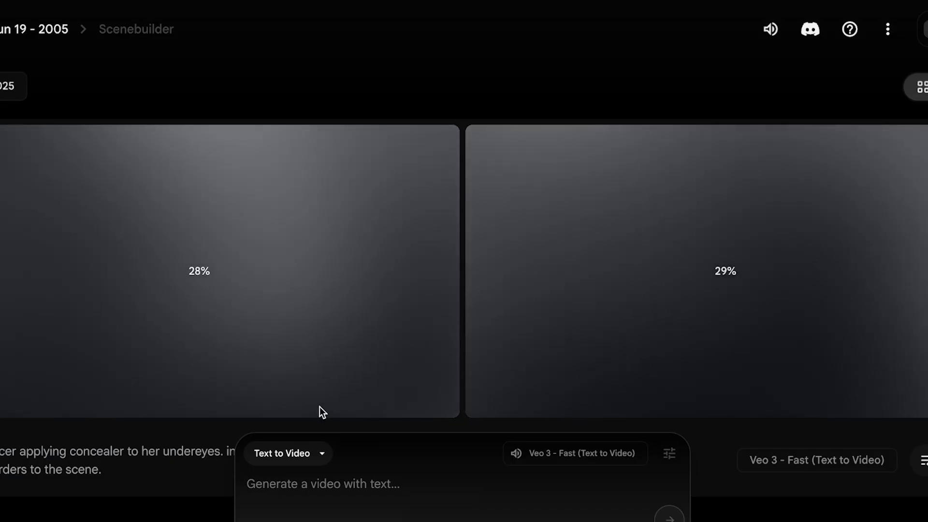
pyautogui.moveTo(438, 336)
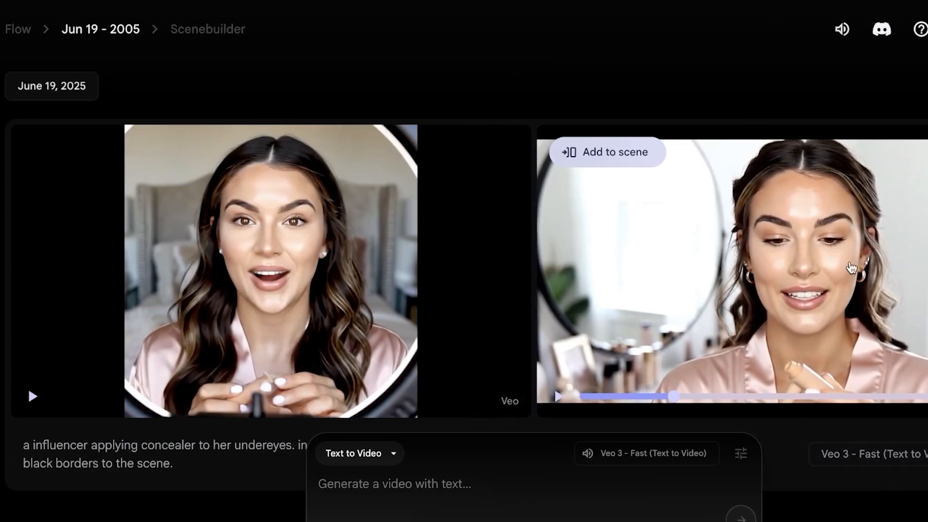
pyautogui.click(33, 397)
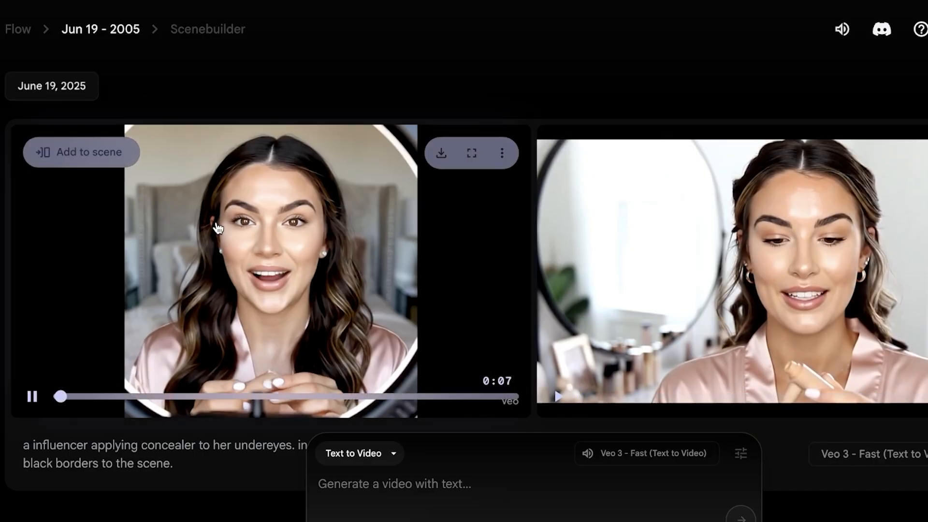
pyautogui.click(32, 396)
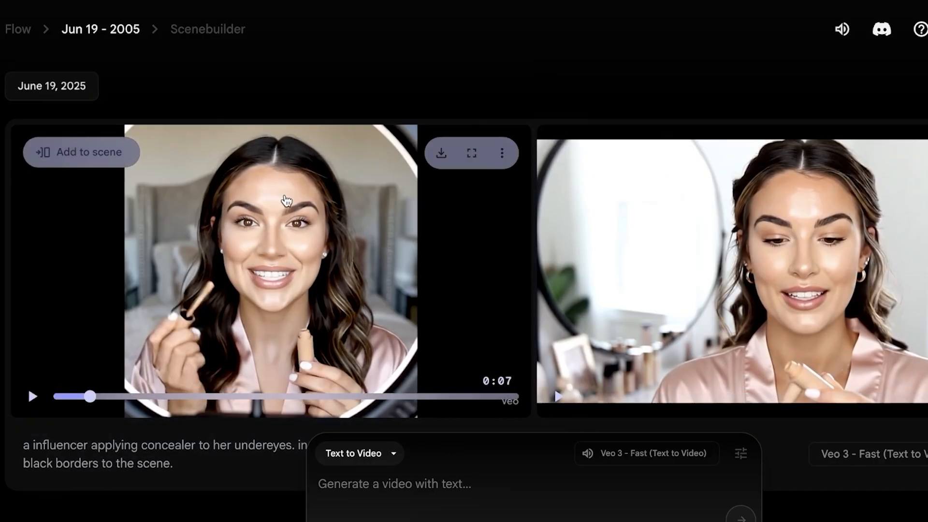
pyautogui.moveTo(270, 248)
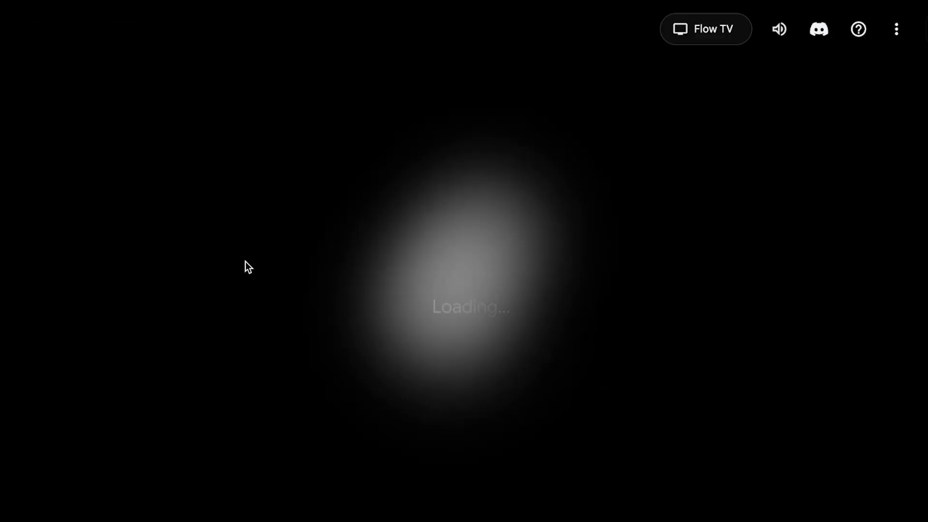
pyautogui.moveTo(213, 271)
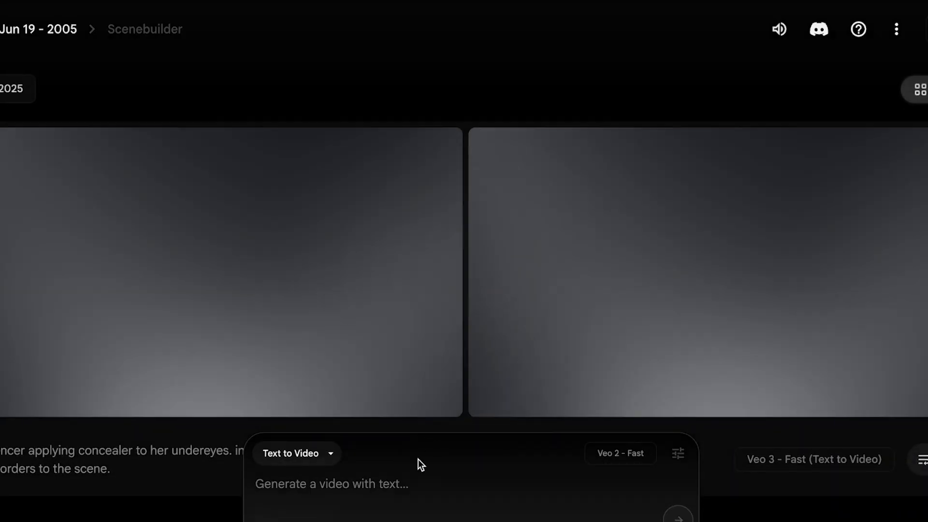
# Prompt a female influencer thanking her followers on camera, vertical 9:16 with white borders, and generate it.
pyautogui.write('an d')
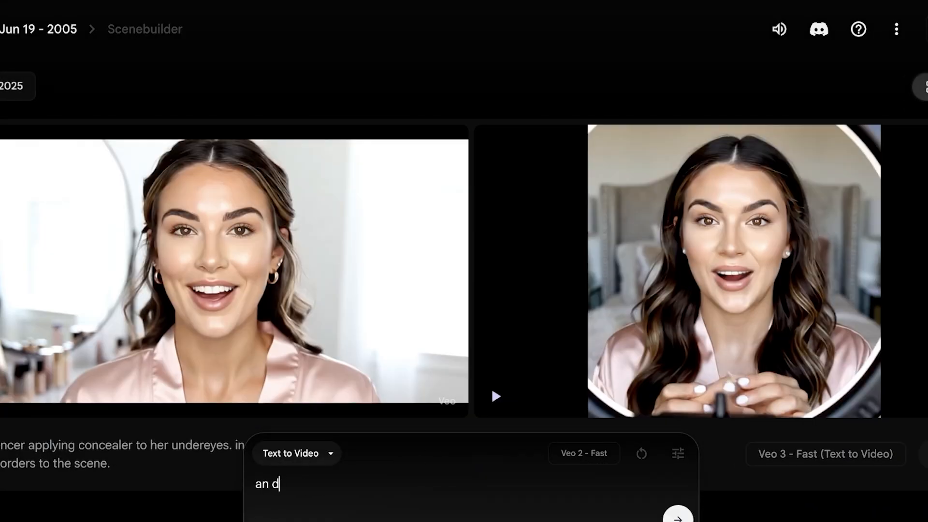
pyautogui.write('female influencer ta')
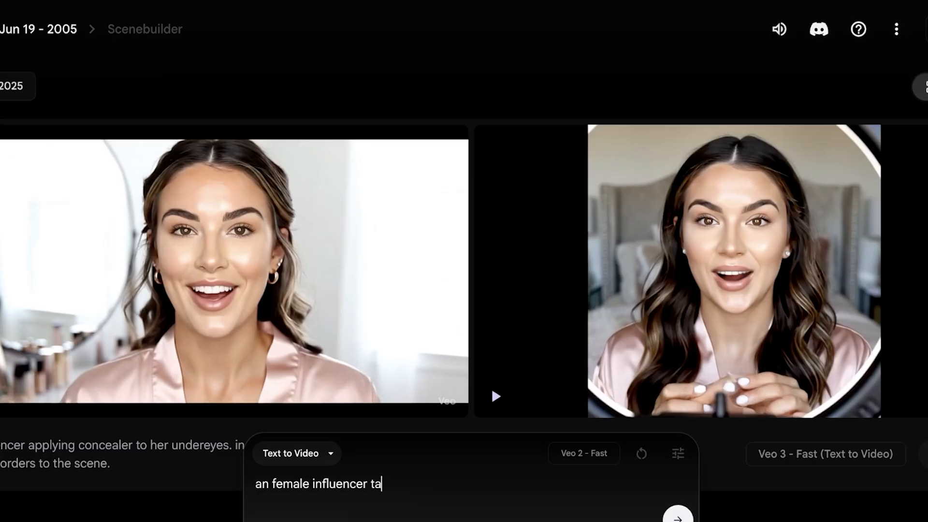
pyautogui.write('lks to the')
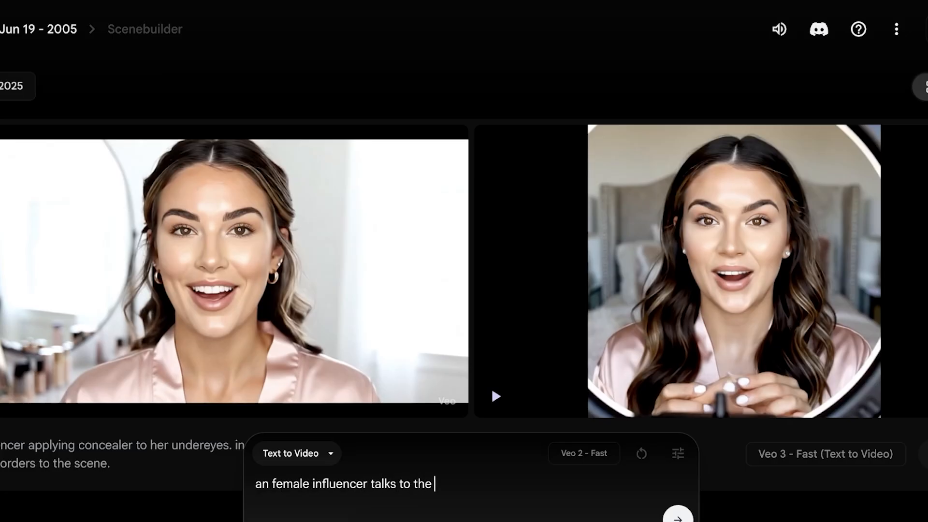
pyautogui.write('camera telling h')
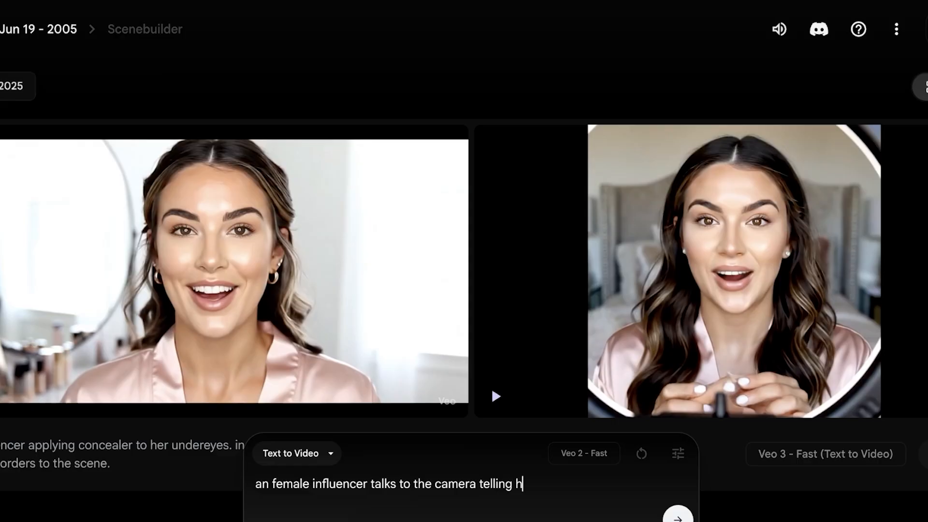
pyautogui.write('ow much she')
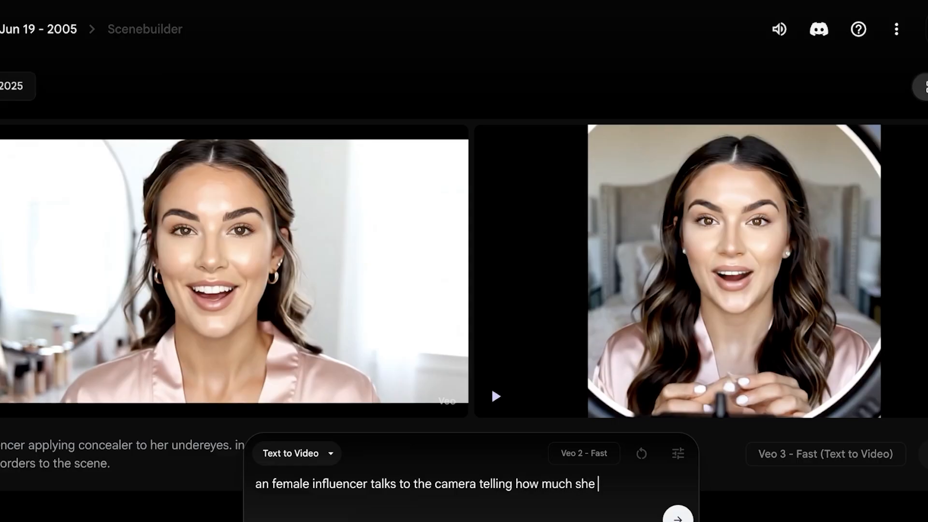
pyautogui.write('is grateful for h')
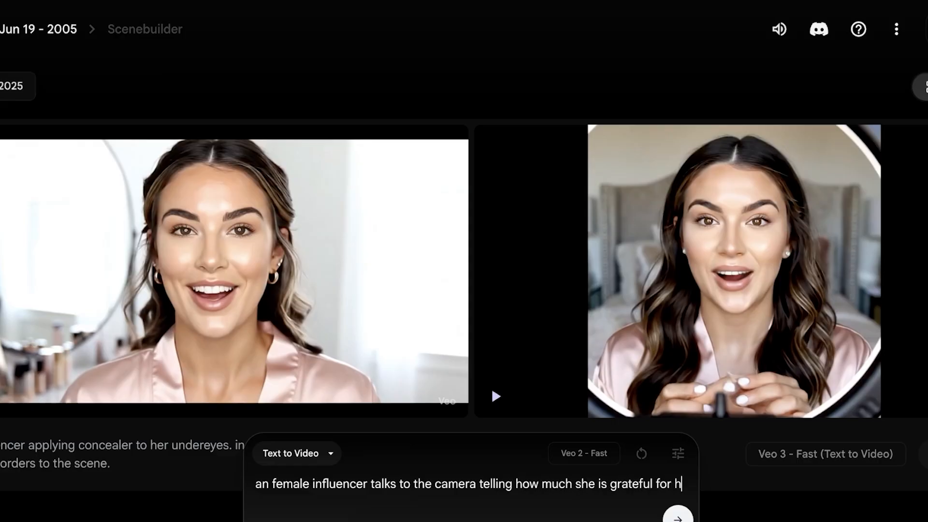
pyautogui.write('er followers. In')
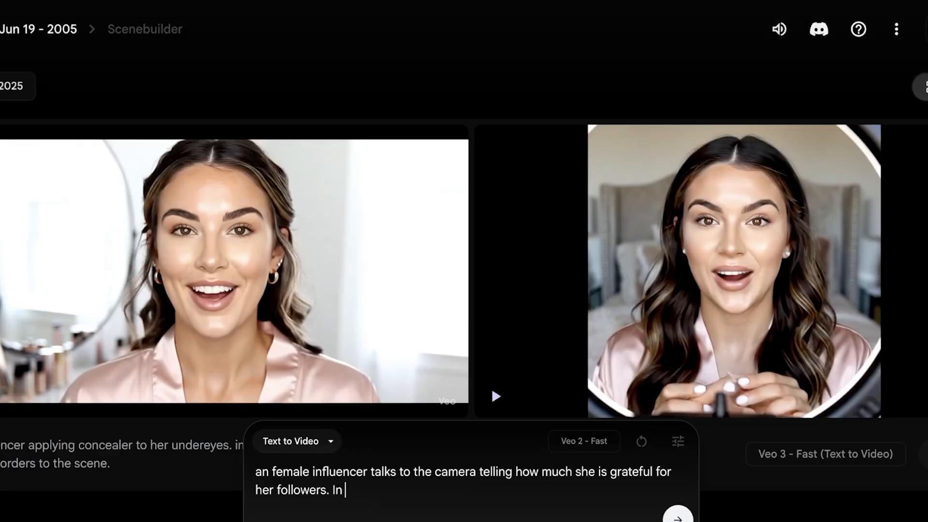
pyautogui.write('a vertiral aspect')
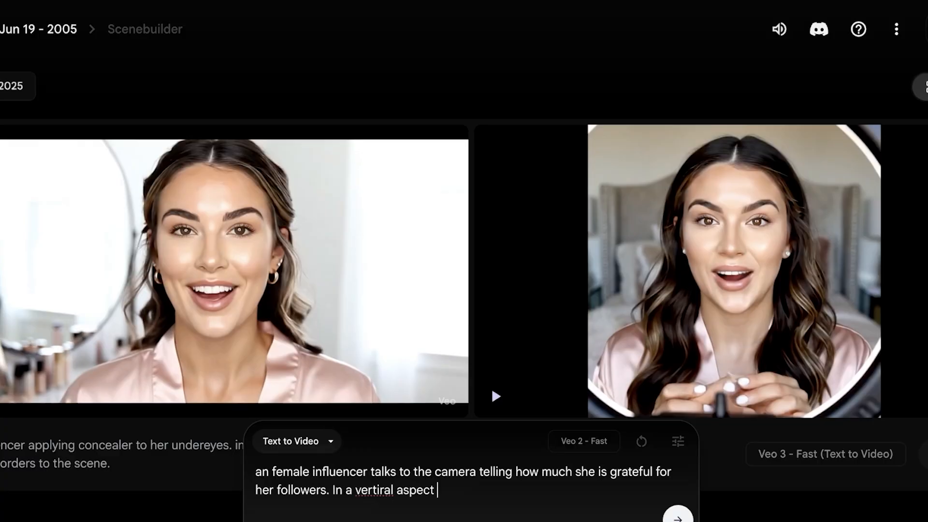
pyautogui.write('ratio of')
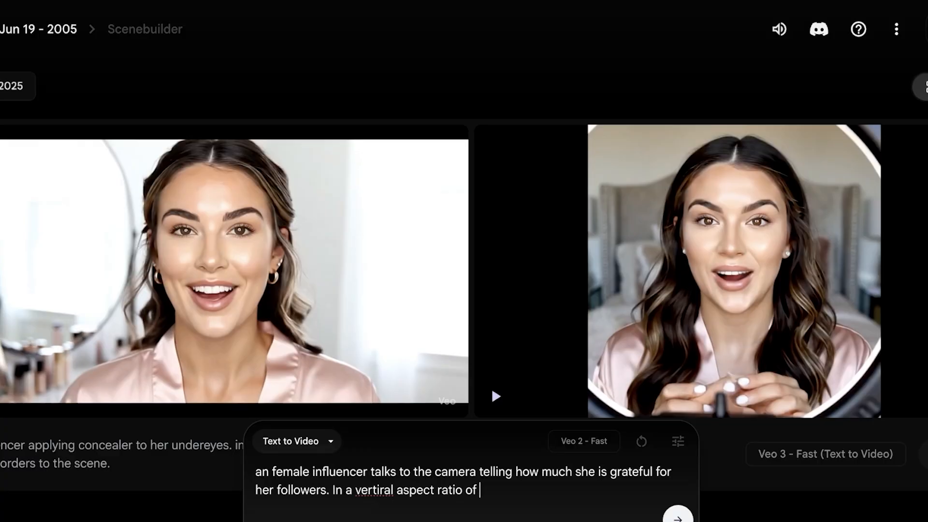
pyautogui.write('9:')
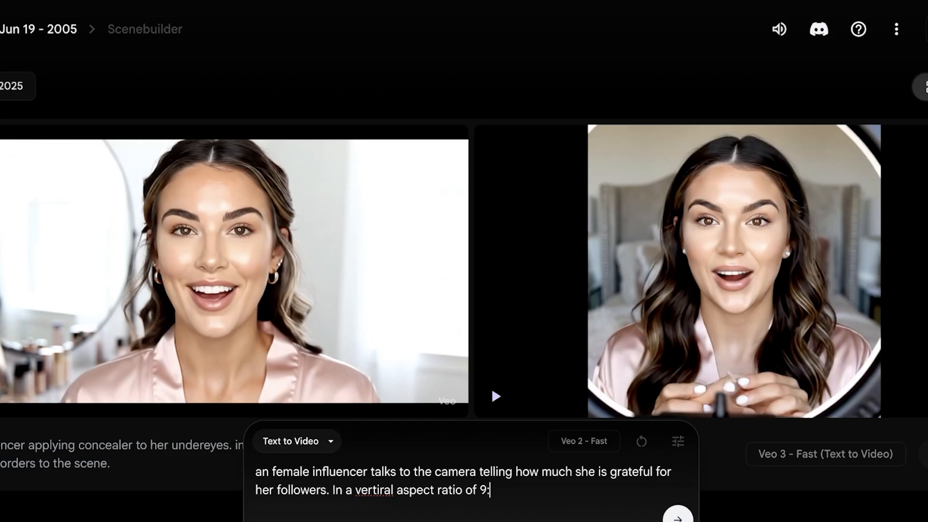
pyautogui.write('16.')
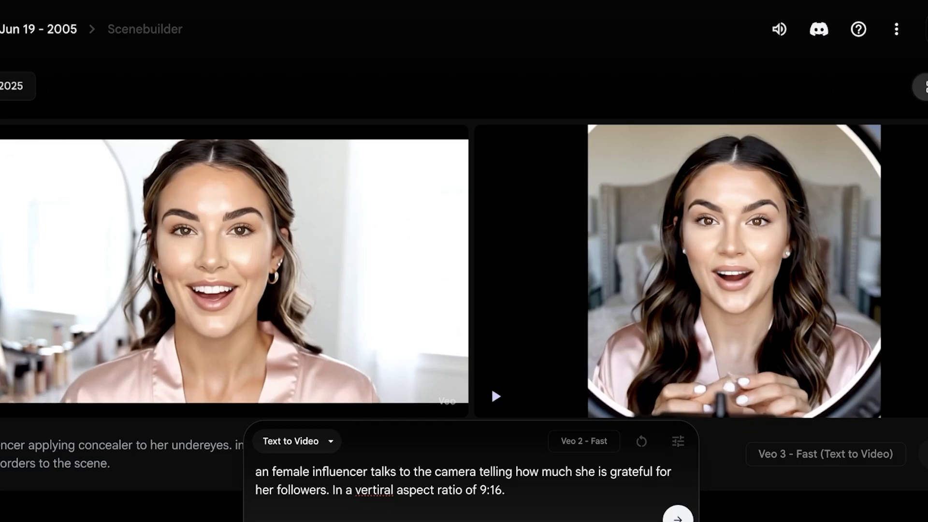
pyautogui.write('Add whit')
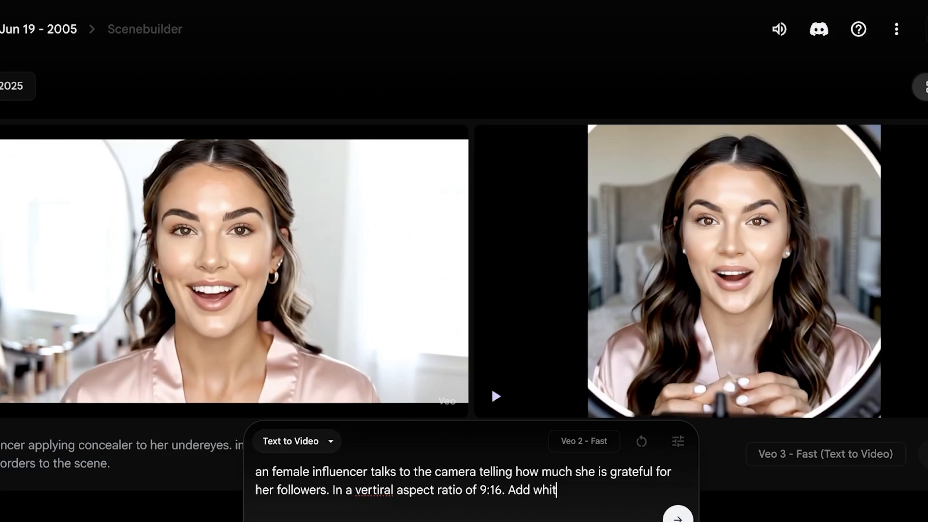
pyautogui.write('e borders to tg')
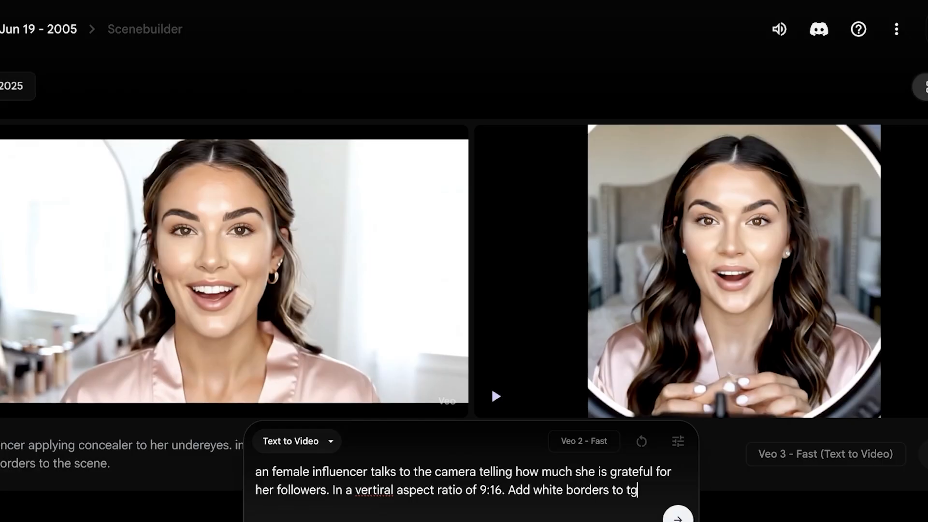
pyautogui.click(676, 514)
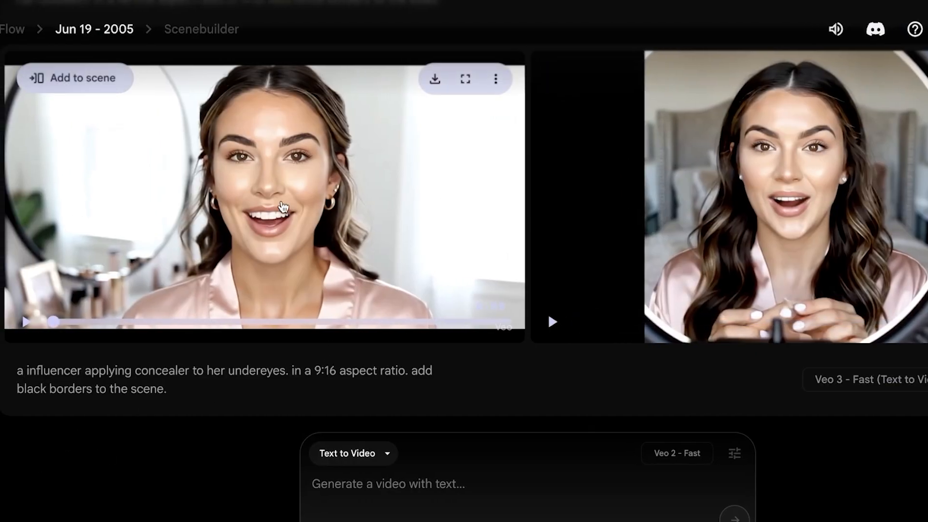
pyautogui.click(835, 29)
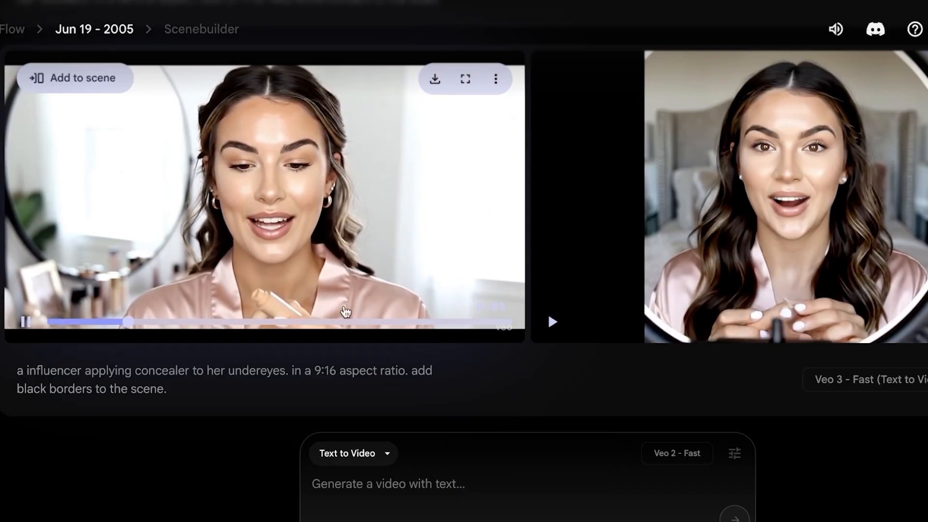
pyautogui.click(552, 322)
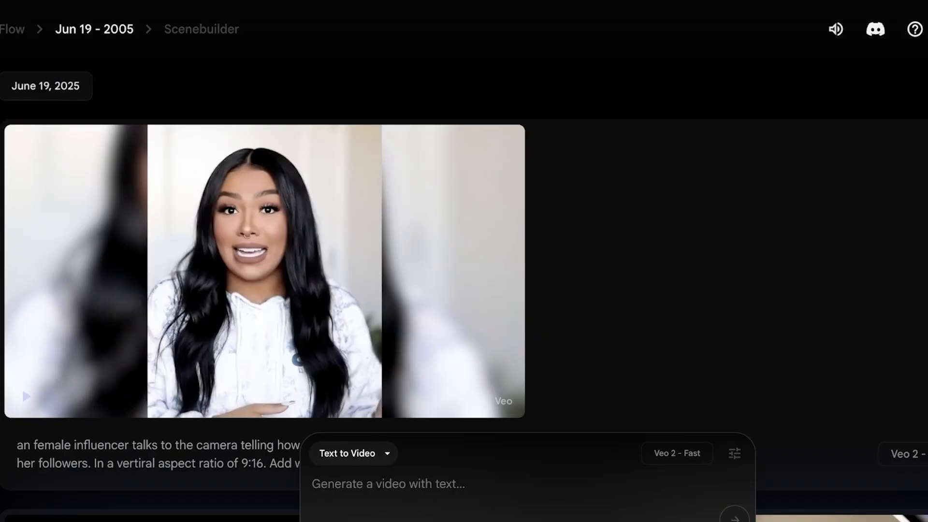
pyautogui.moveTo(239, 320)
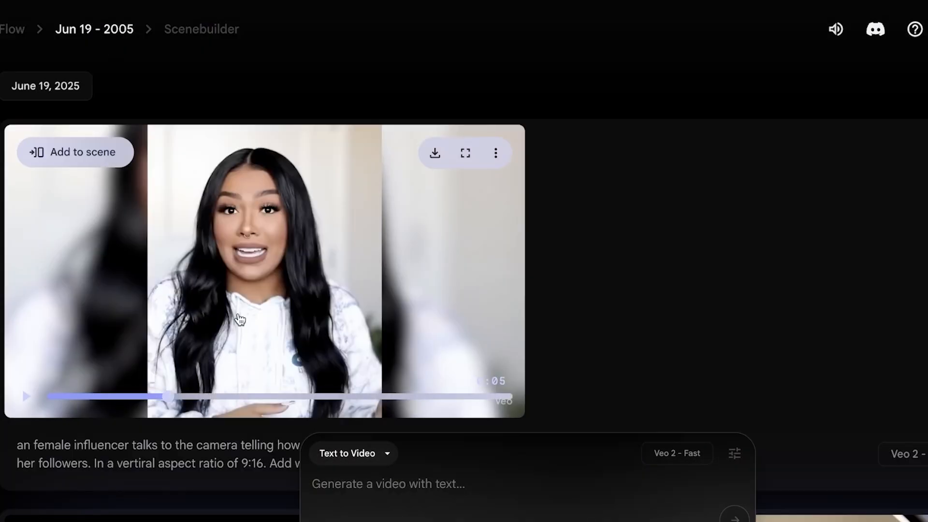